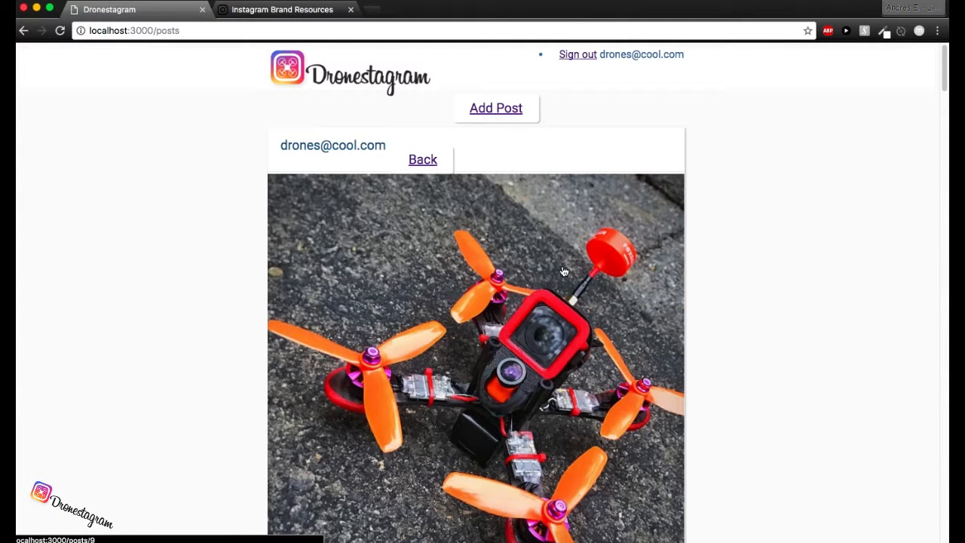
pyautogui.moveTo(201, 324)
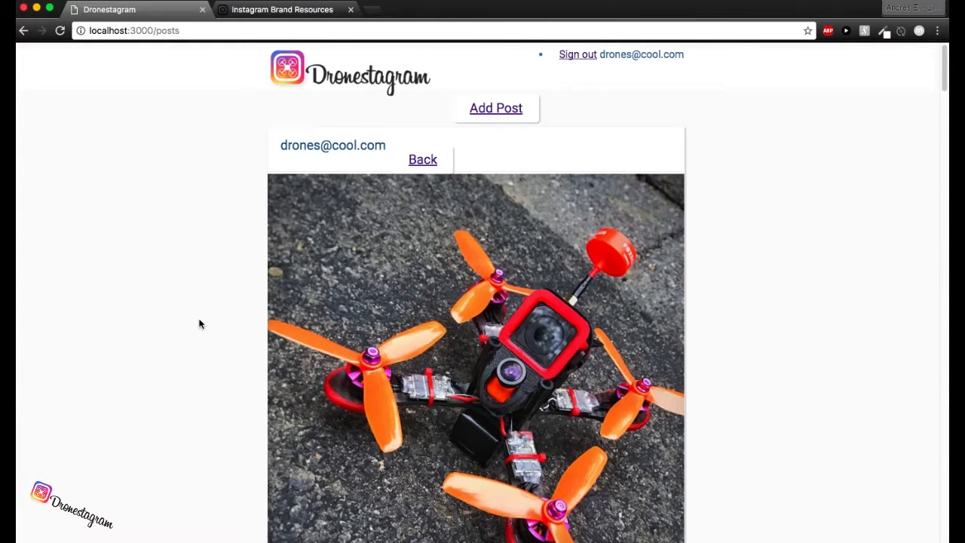
pyautogui.moveTo(148, 286)
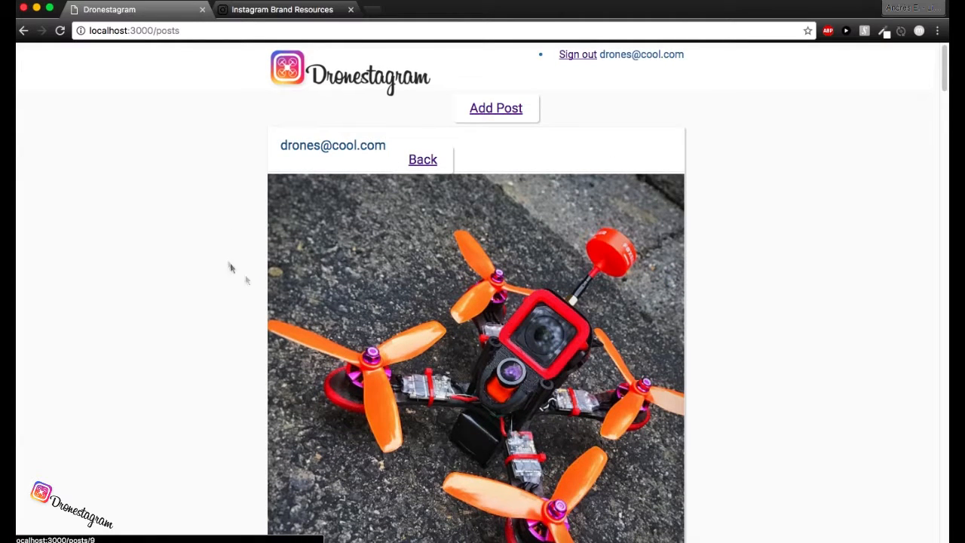
pyautogui.moveTo(103, 234)
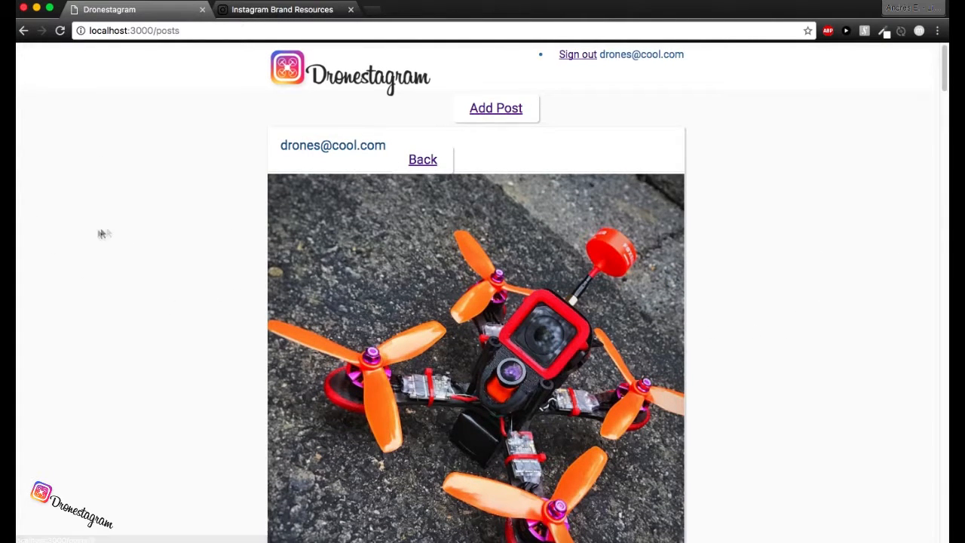
pyautogui.moveTo(609, 72)
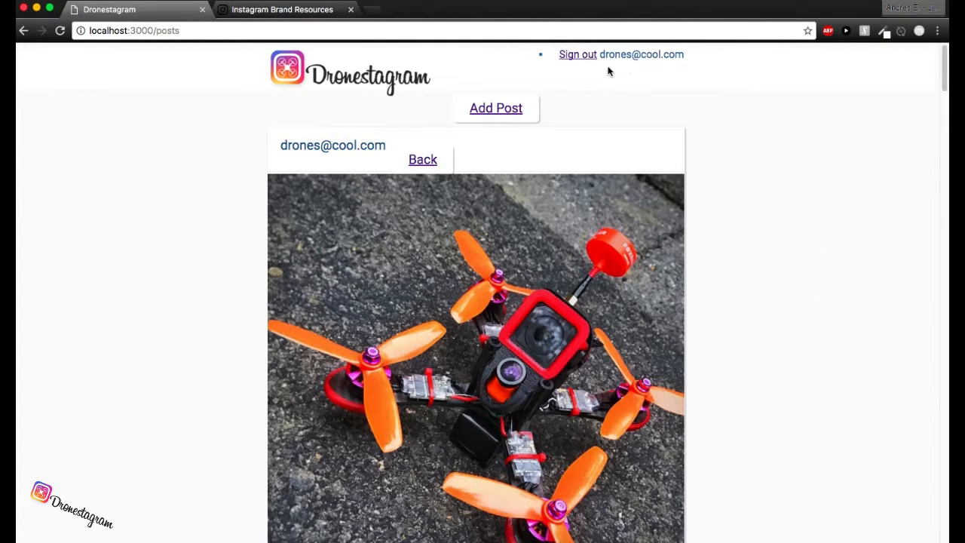
pyautogui.moveTo(645, 70)
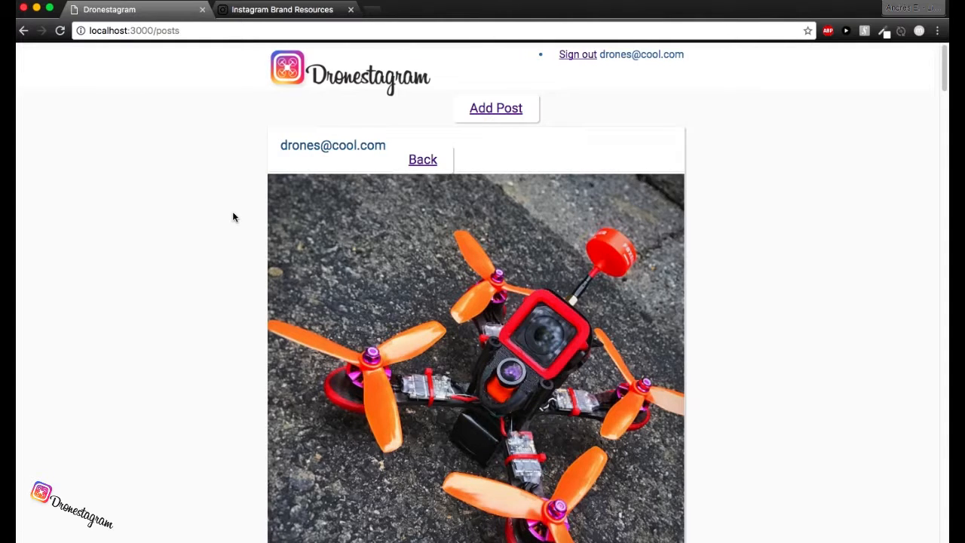
# Scroll through the feed of drone posts, then sign out via the top navigation.
pyautogui.scroll(-3)
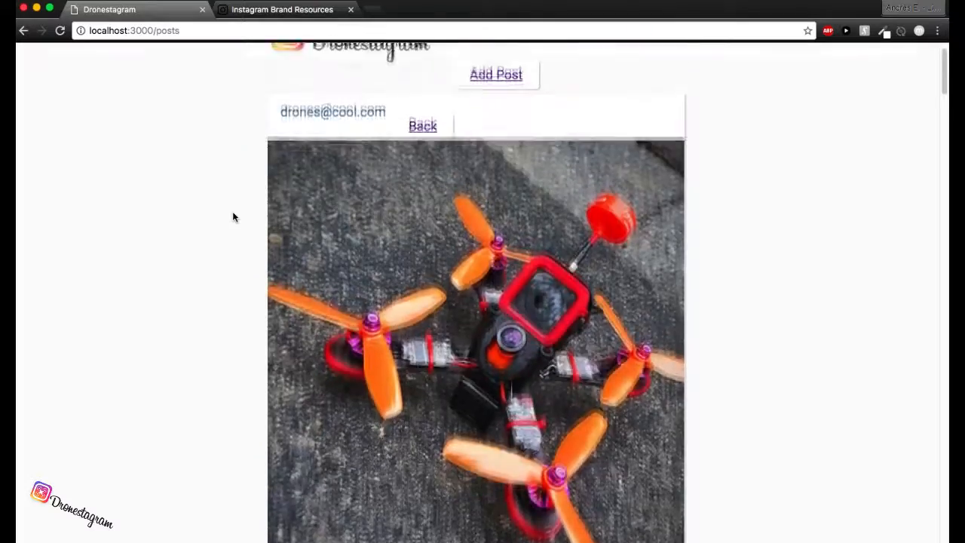
pyautogui.scroll(-3)
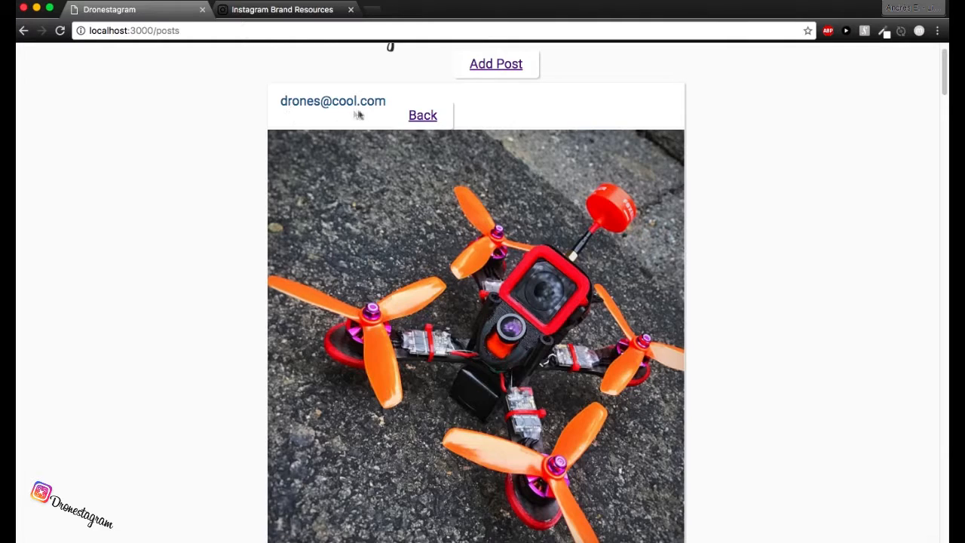
pyautogui.scroll(-3)
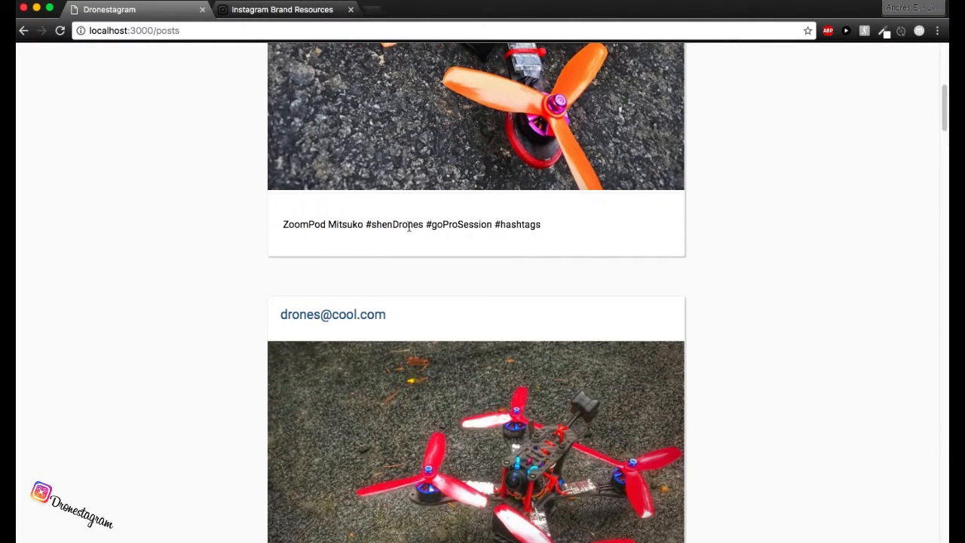
pyautogui.scroll(-3)
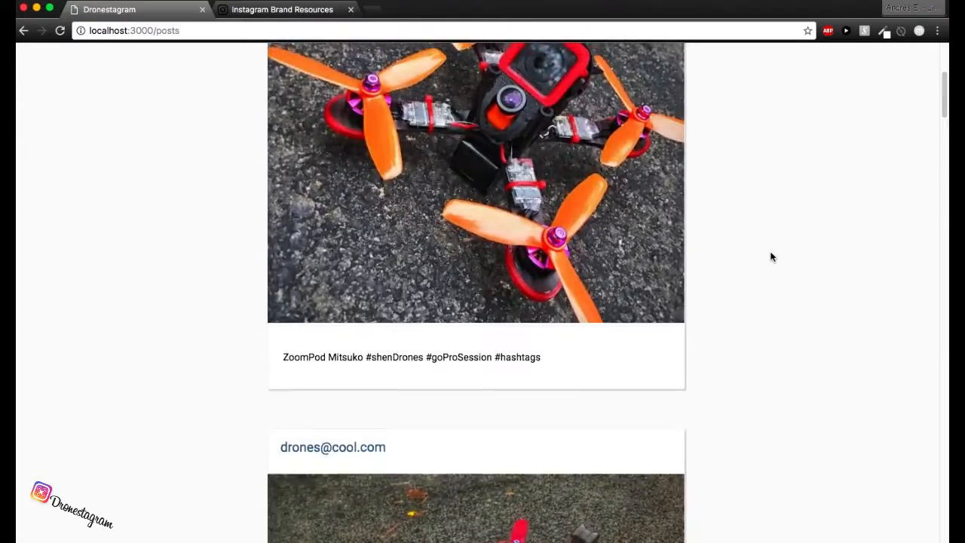
pyautogui.scroll(-3)
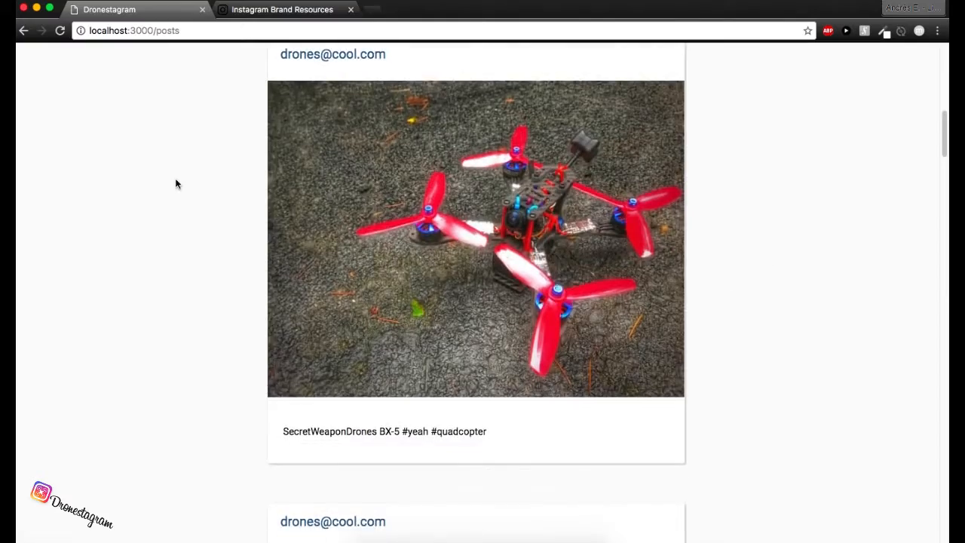
pyautogui.scroll(-3)
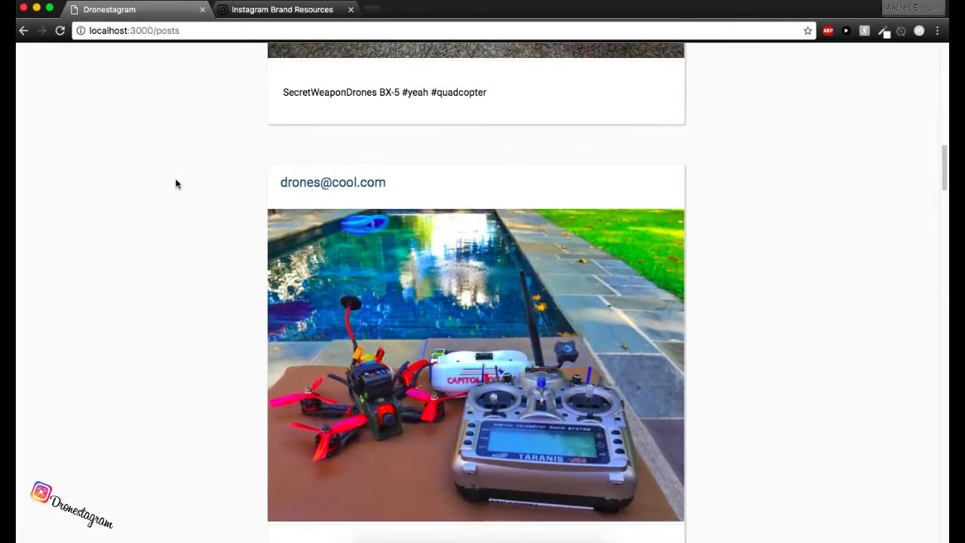
pyautogui.scroll(-3)
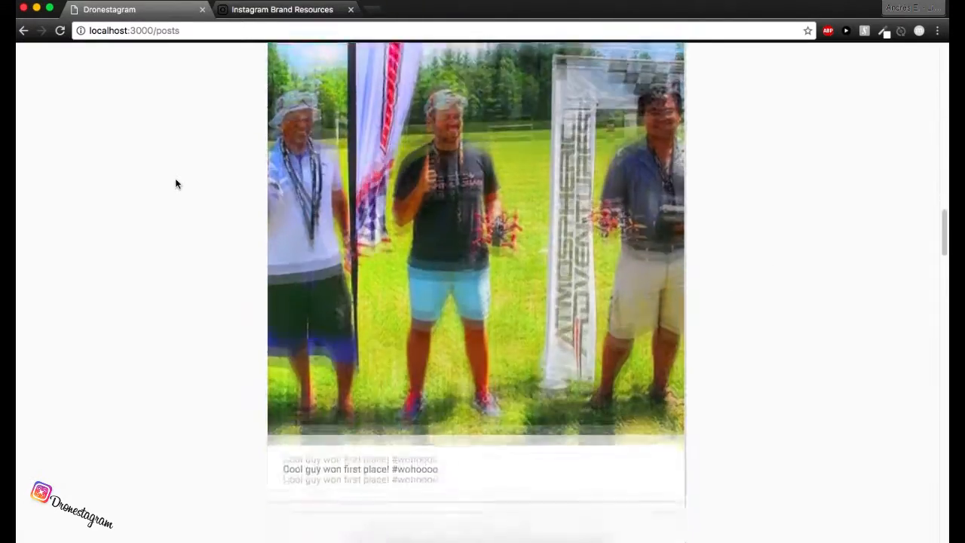
pyautogui.scroll(-3)
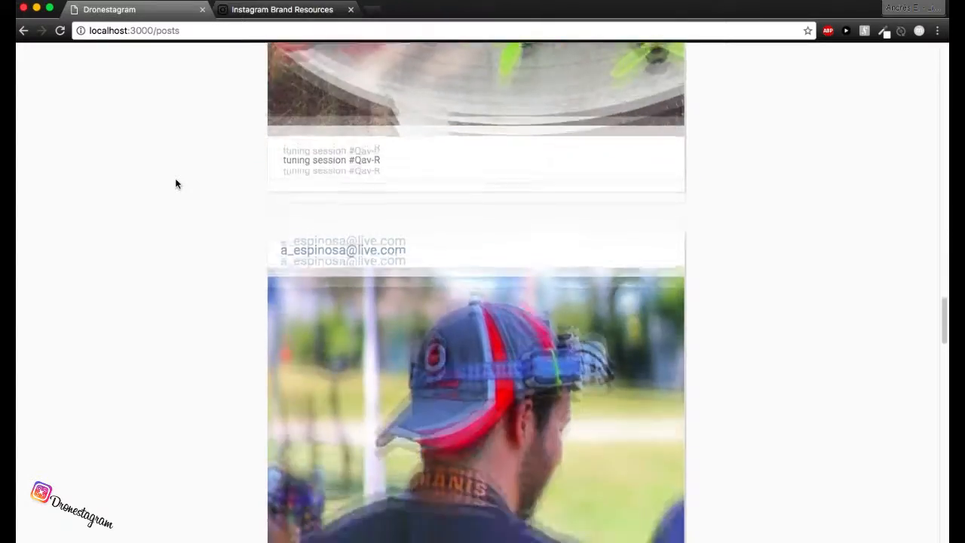
pyautogui.scroll(-3)
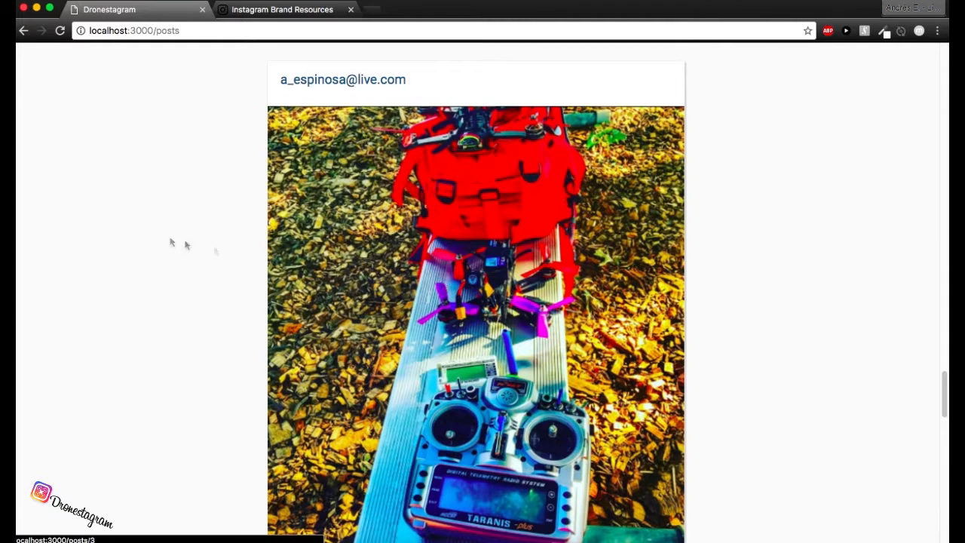
pyautogui.moveTo(147, 235)
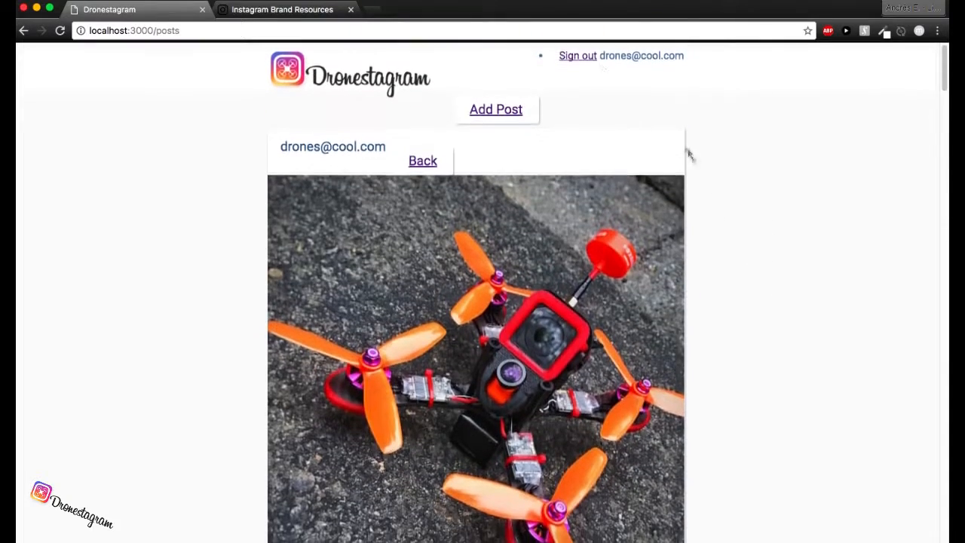
pyautogui.click(578, 54)
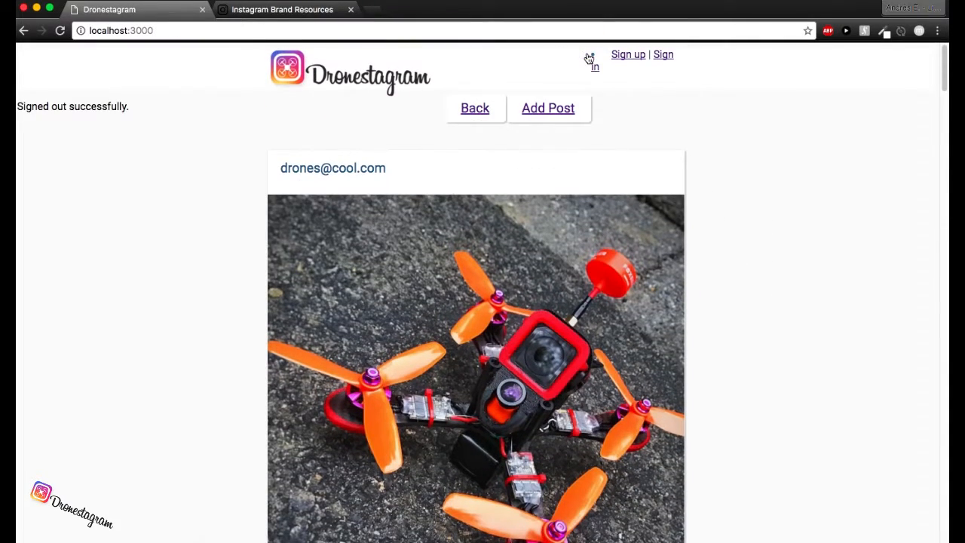
pyautogui.moveTo(491, 198)
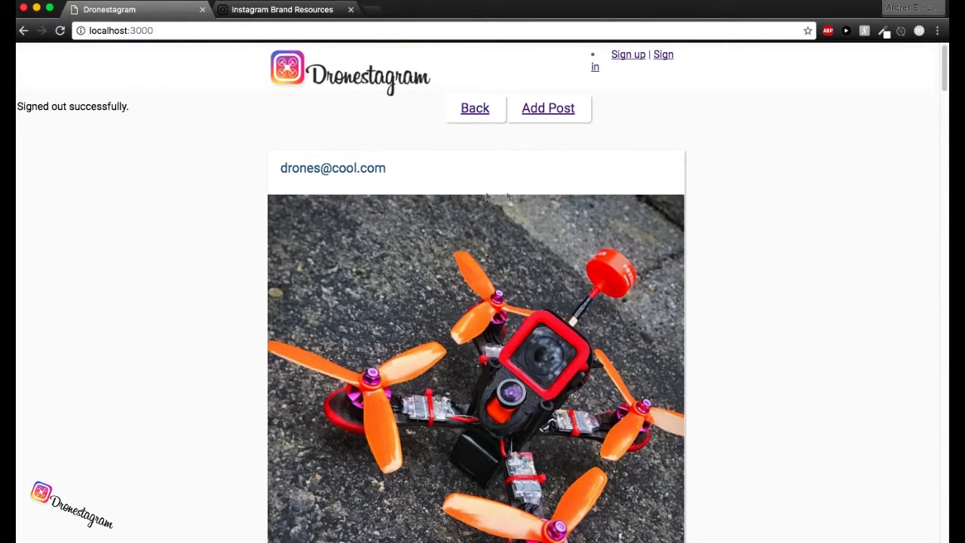
pyautogui.moveTo(663, 60)
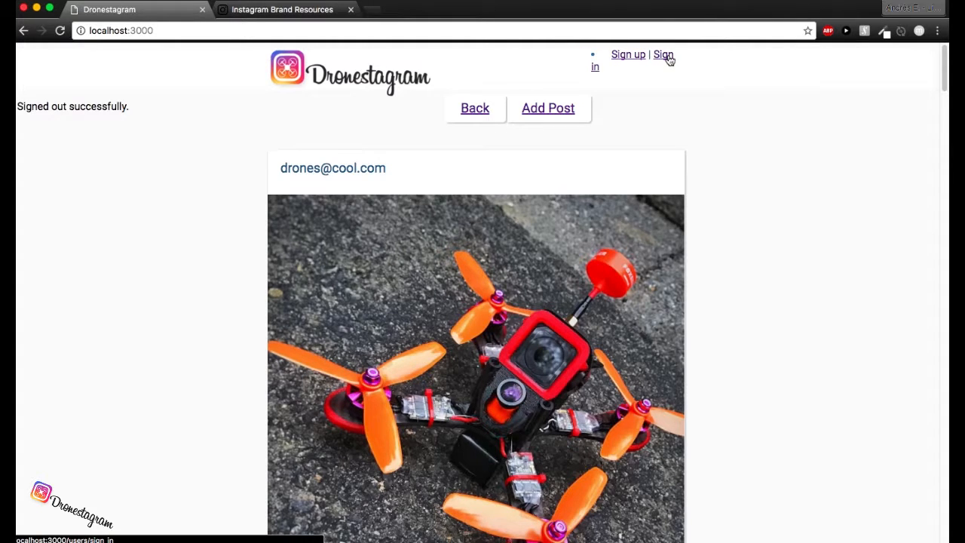
pyautogui.moveTo(672, 94)
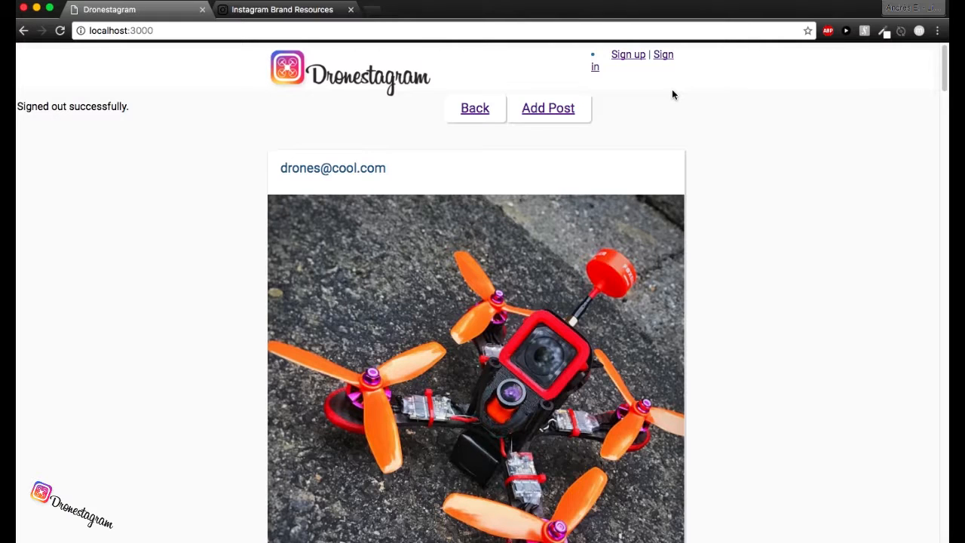
pyautogui.moveTo(628, 54)
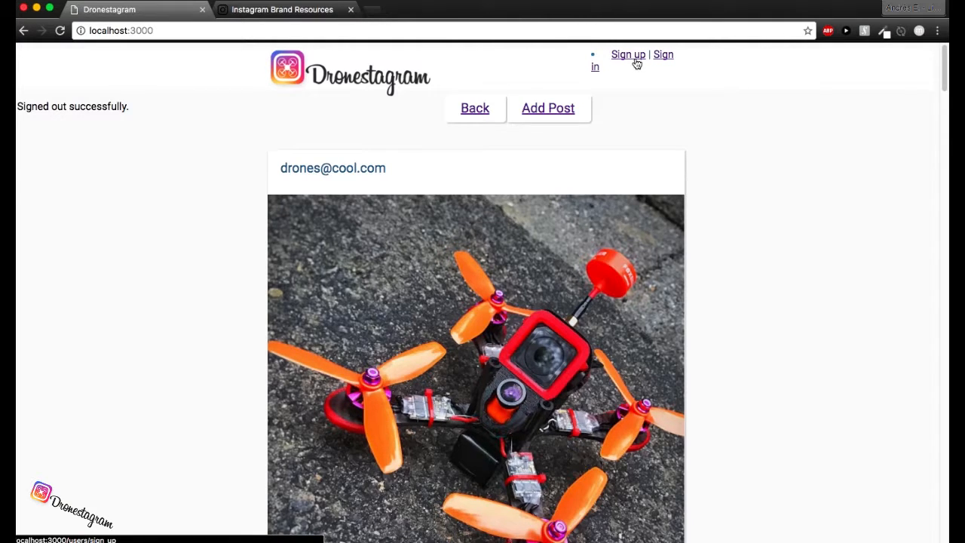
# Sign up a new account with the 'drones' email and password 'password' in both fields, then submit.
pyautogui.click(628, 55)
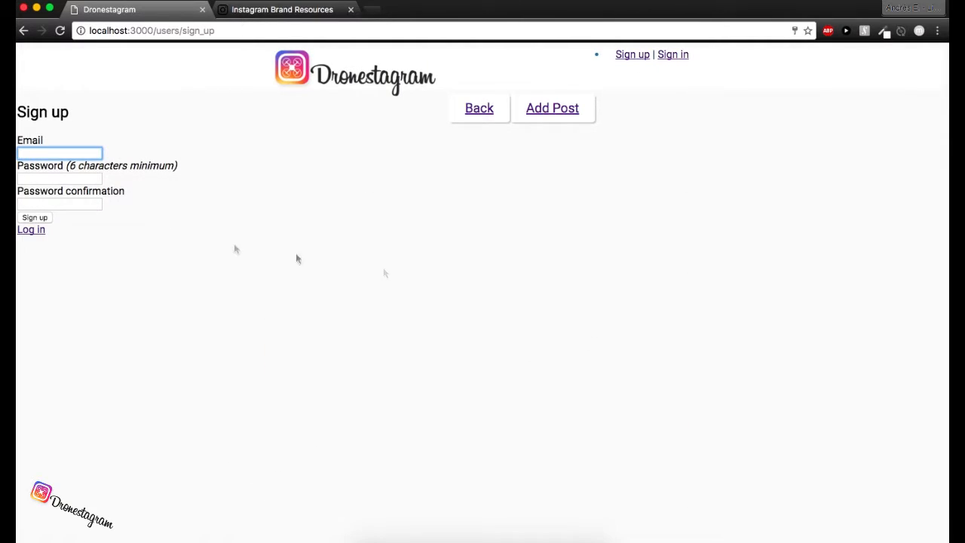
pyautogui.click(61, 154)
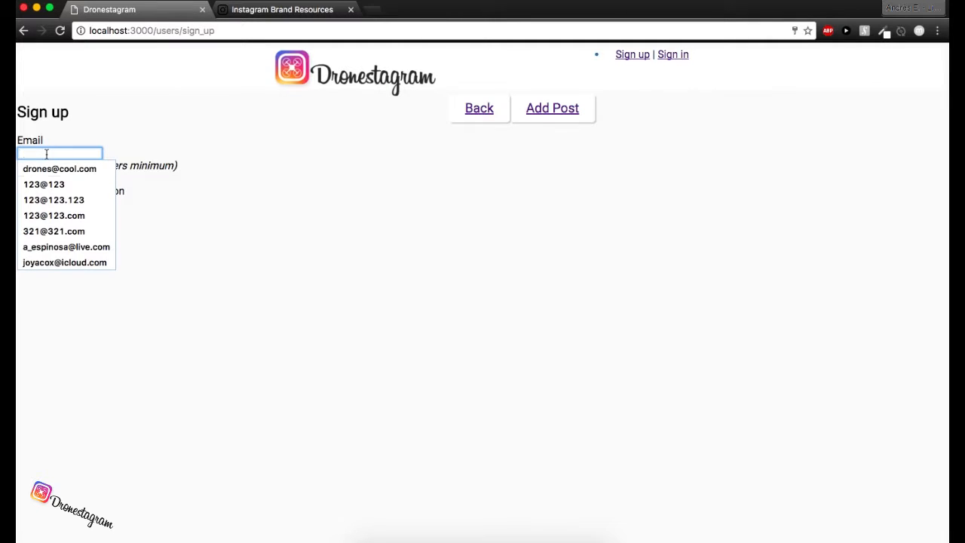
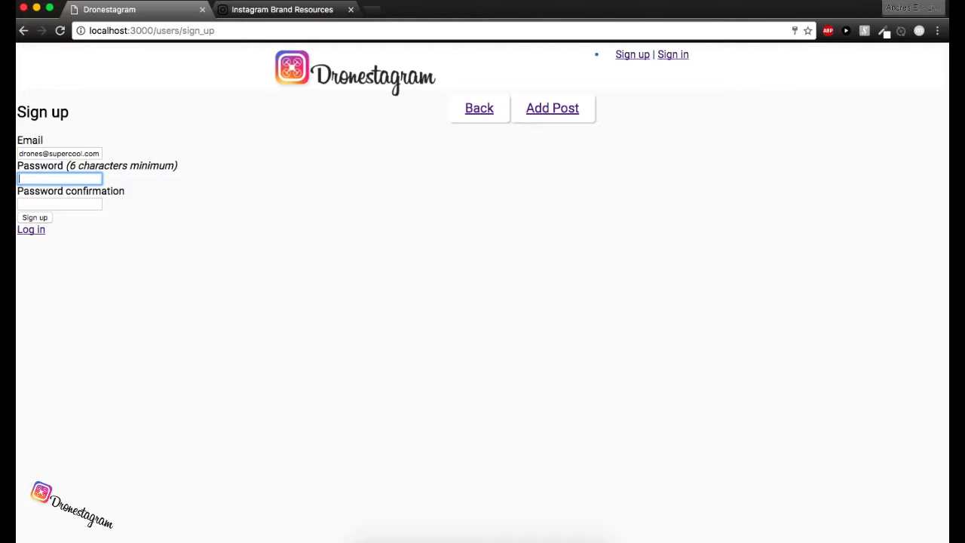
pyautogui.write('password')
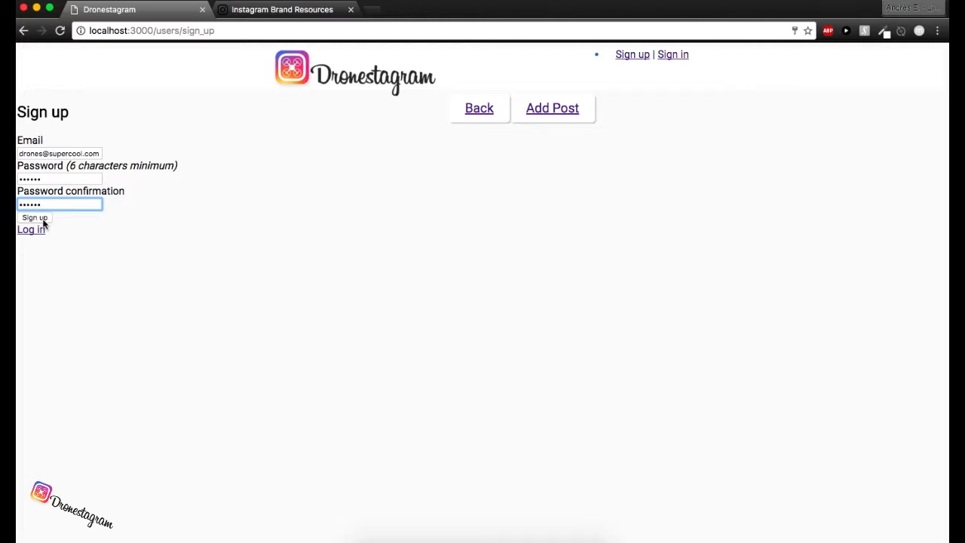
pyautogui.click(35, 217)
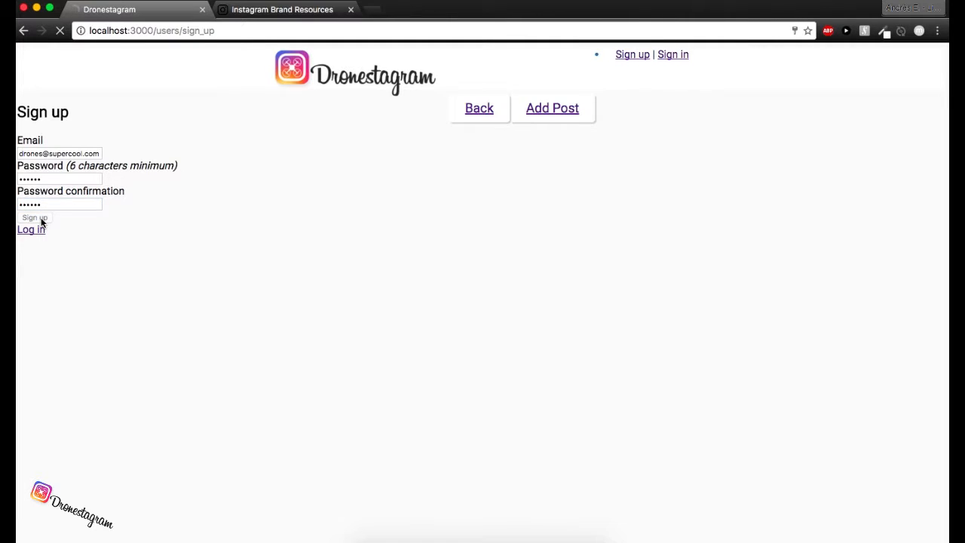
pyautogui.click(35, 217)
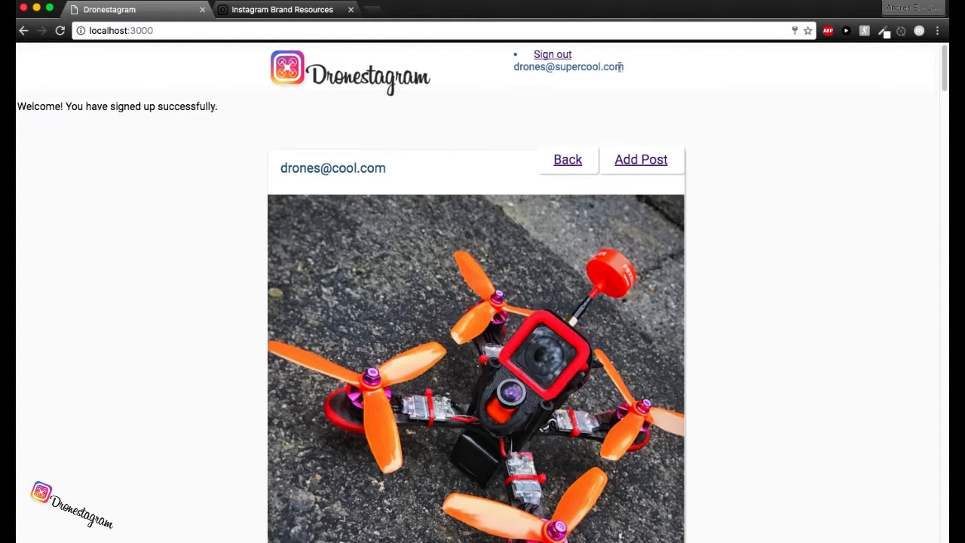
pyautogui.moveTo(538, 79)
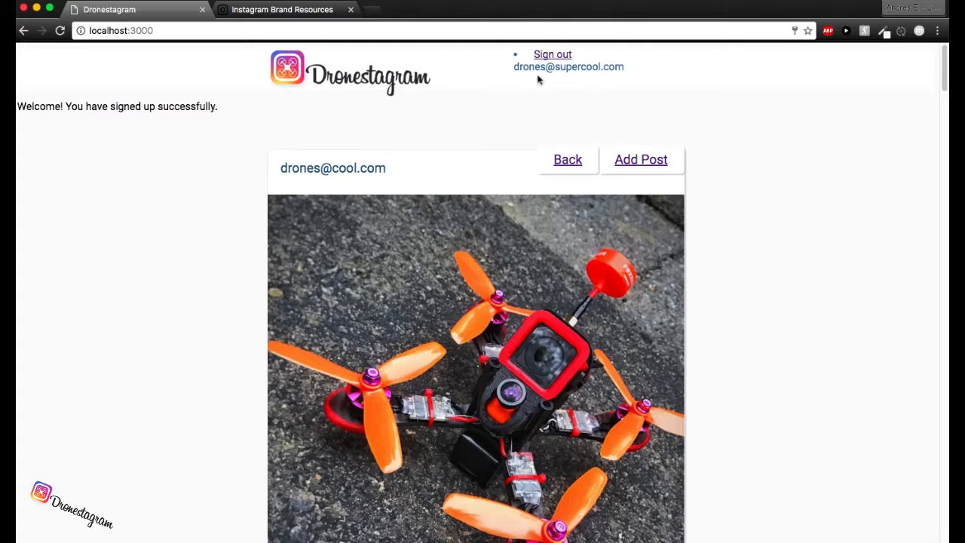
pyautogui.moveTo(682, 92)
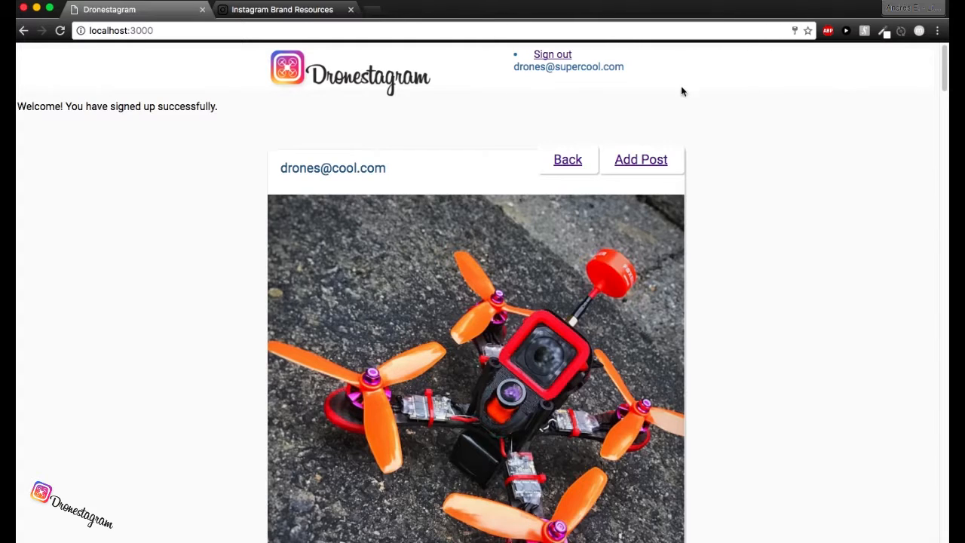
pyautogui.moveTo(83, 128)
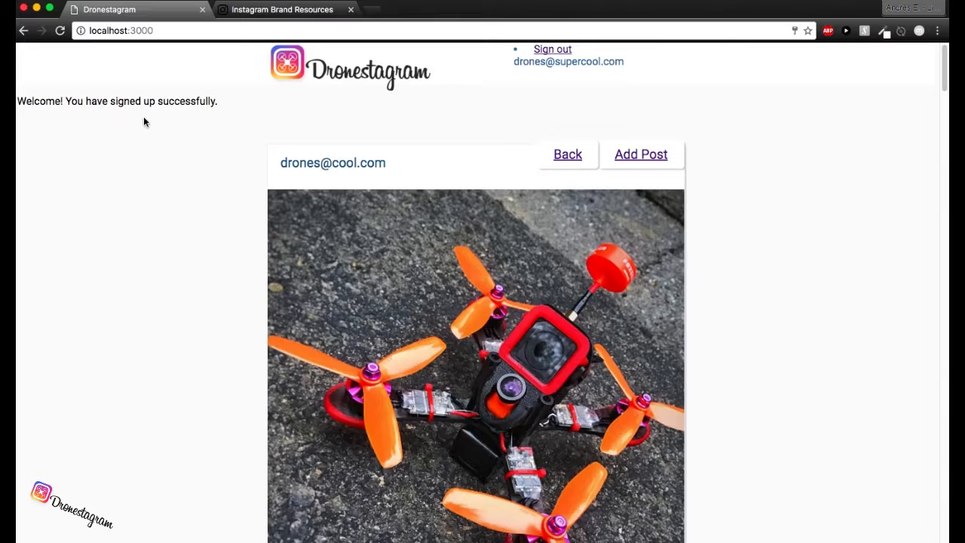
pyautogui.moveTo(711, 175)
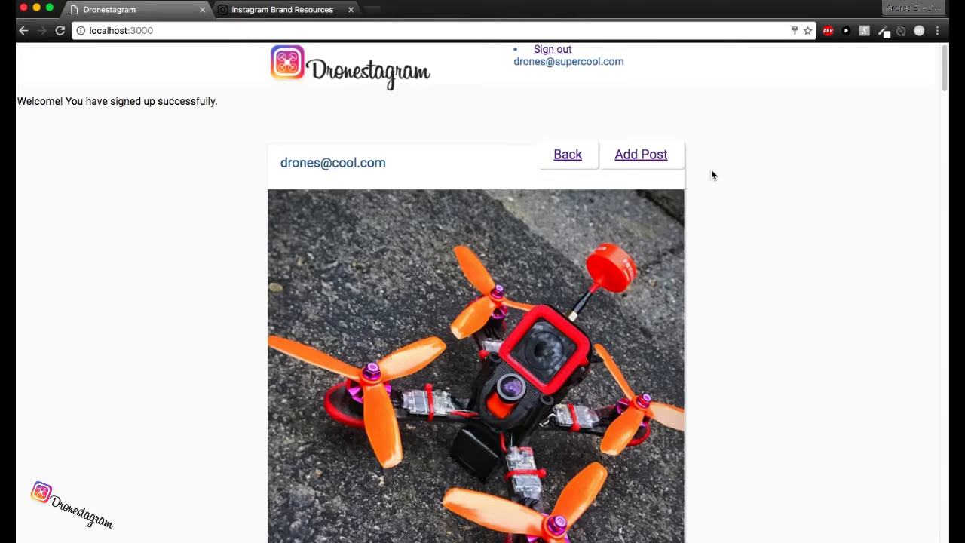
pyautogui.scroll(-3)
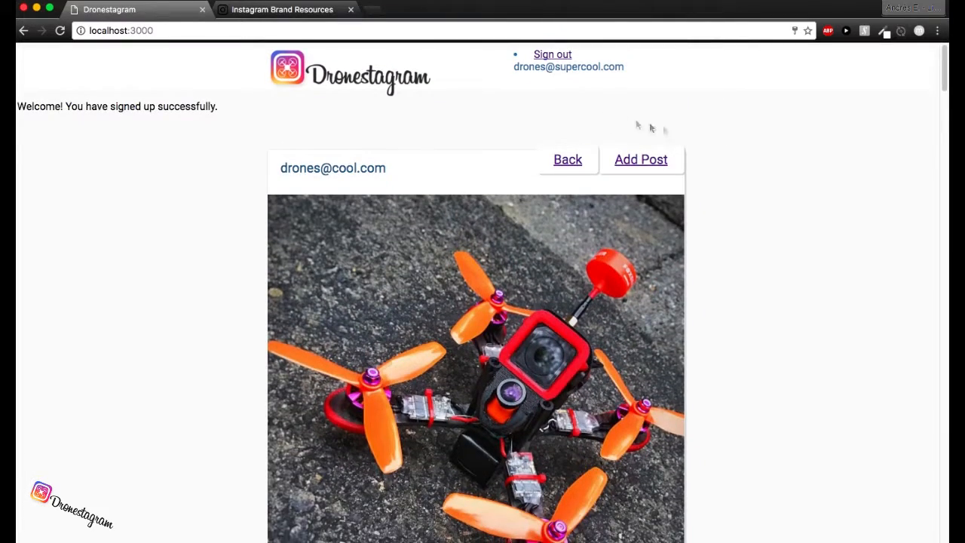
pyautogui.moveTo(260, 169)
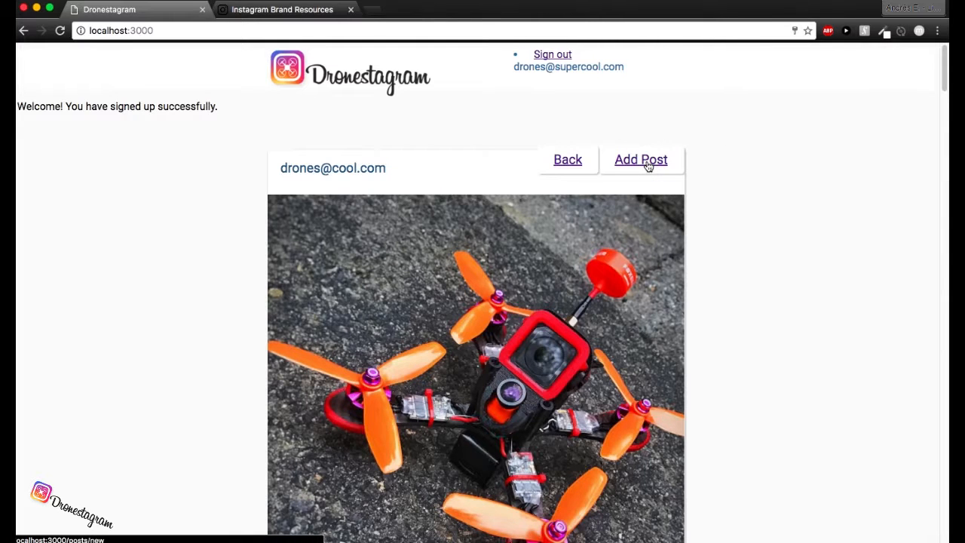
# Start a new post and attach the poolside drone screenshot as its image.
pyautogui.click(640, 160)
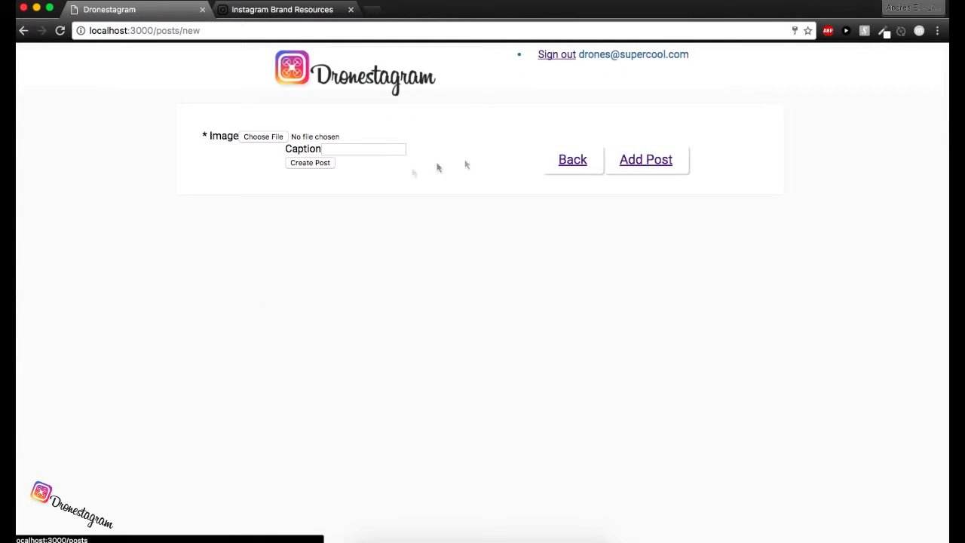
pyautogui.moveTo(316, 195)
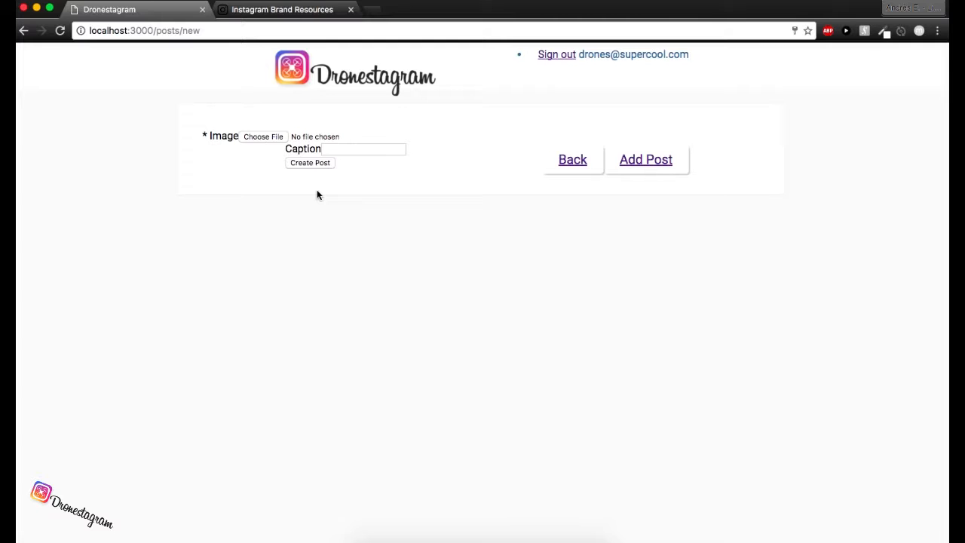
pyautogui.moveTo(237, 181)
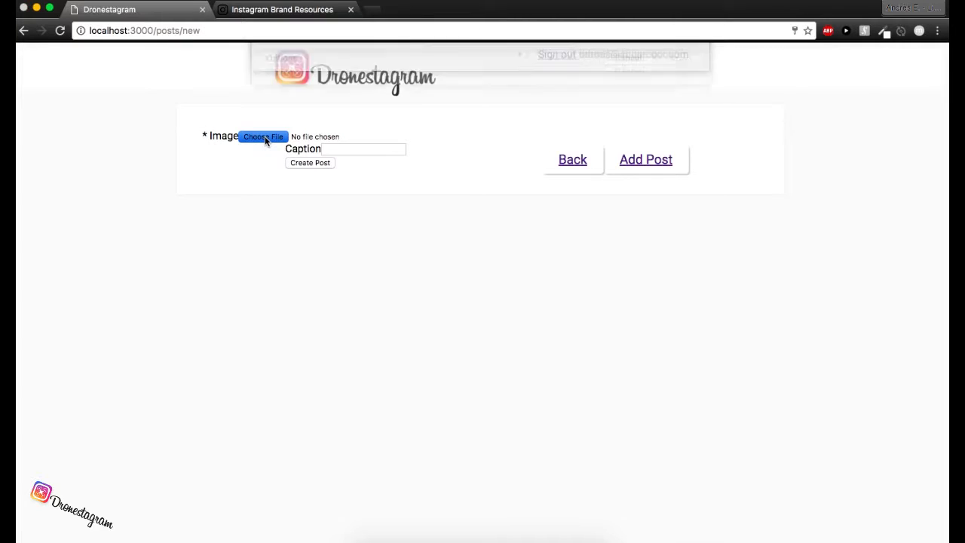
pyautogui.click(262, 136)
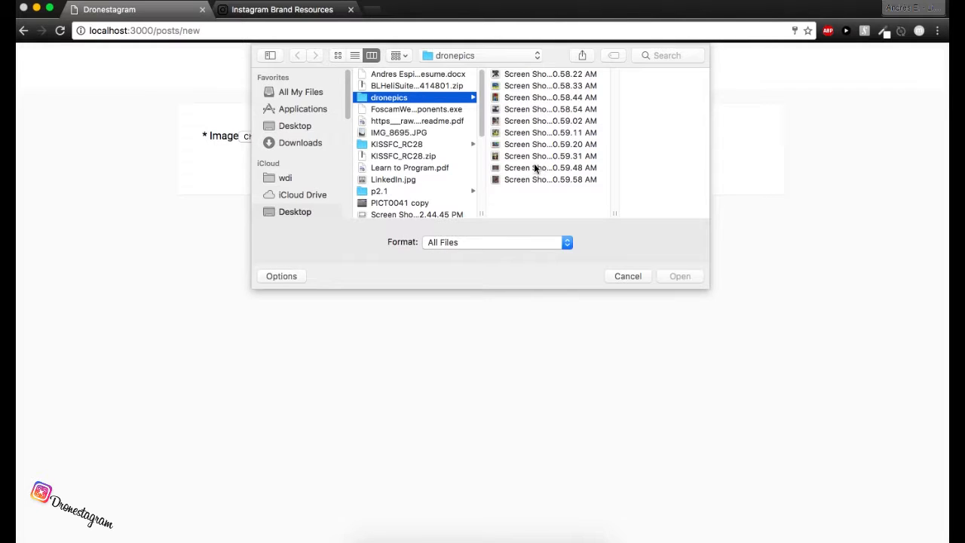
pyautogui.click(550, 179)
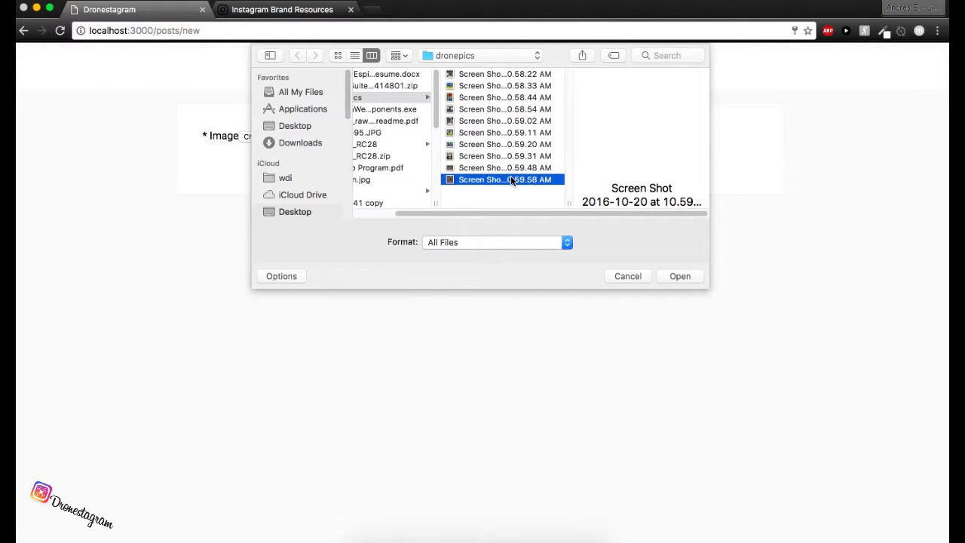
pyautogui.click(505, 144)
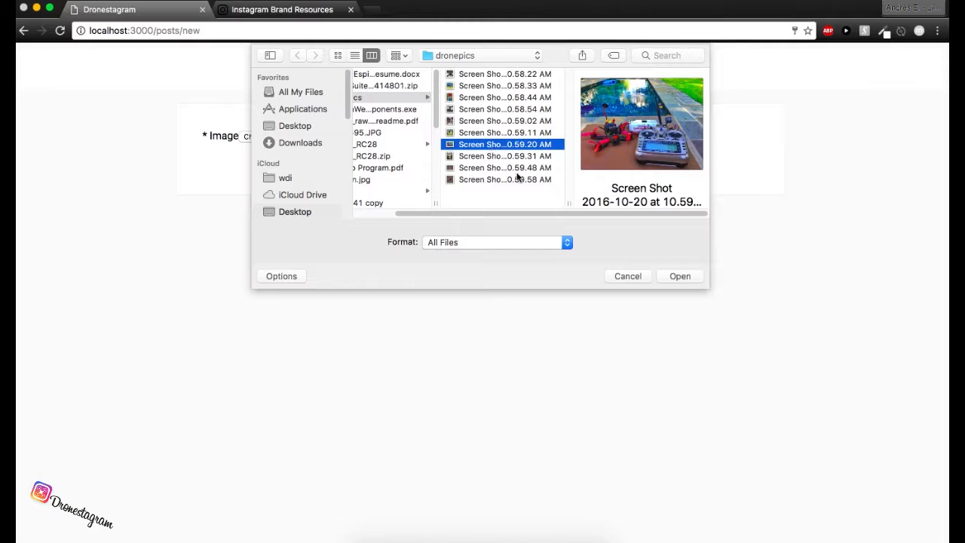
pyautogui.moveTo(660, 165)
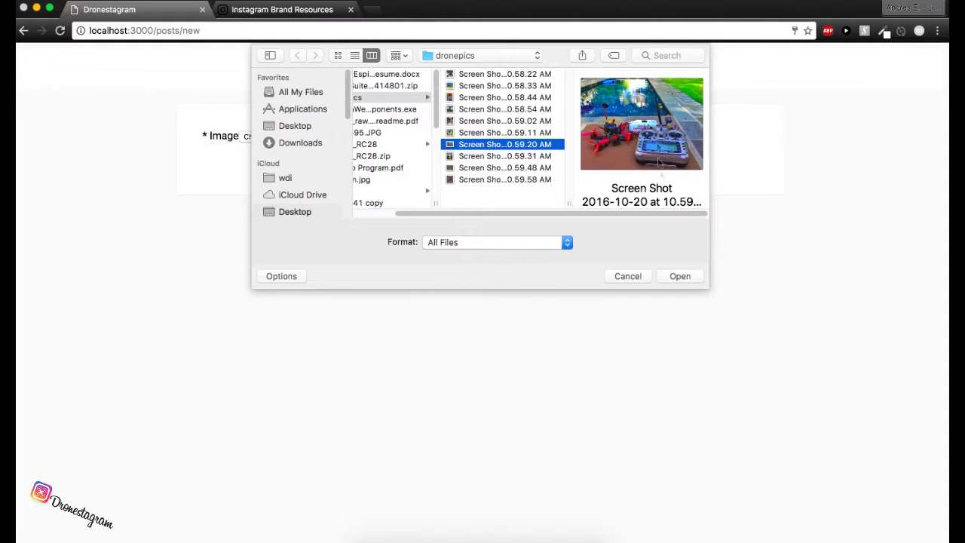
pyautogui.click(679, 274)
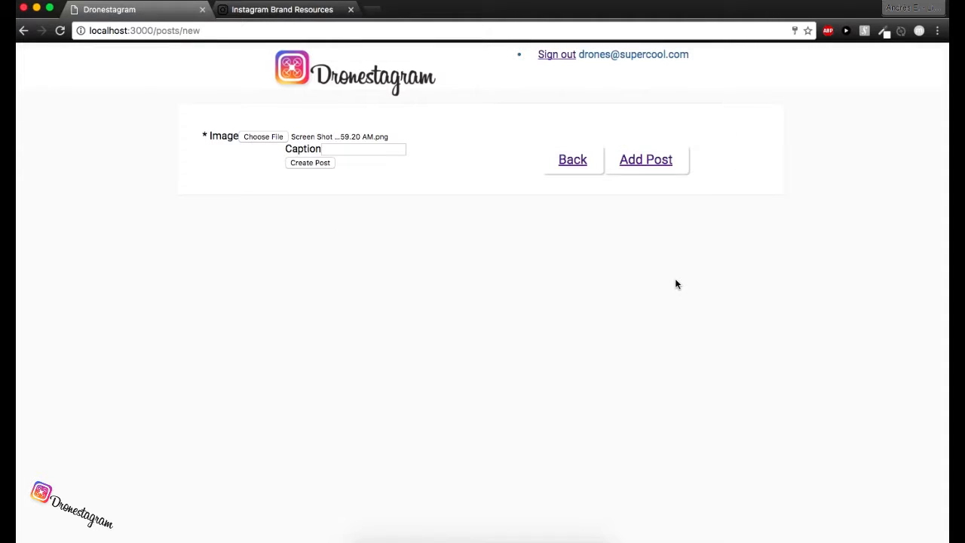
# Caption the post 'Drones and pools!' and create it.
pyautogui.click(363, 149)
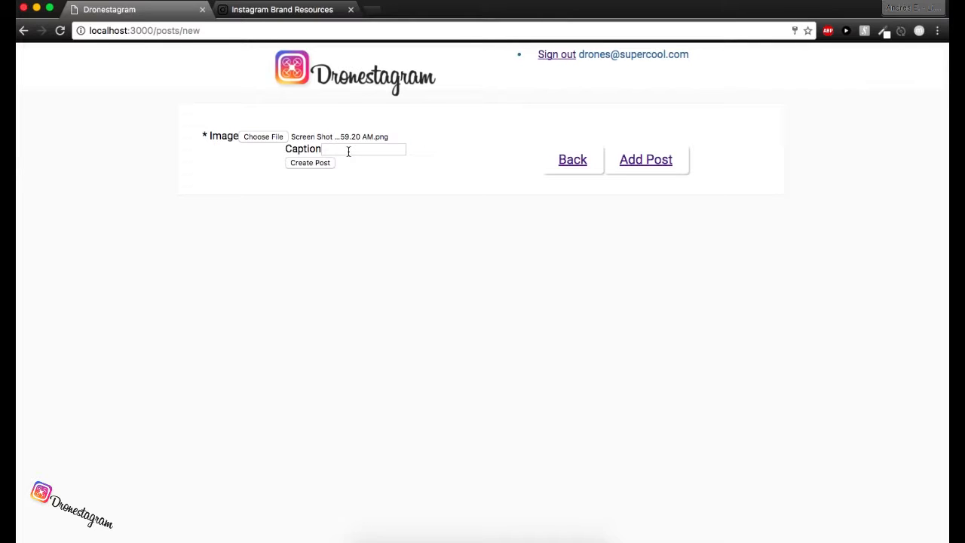
pyautogui.click(365, 149)
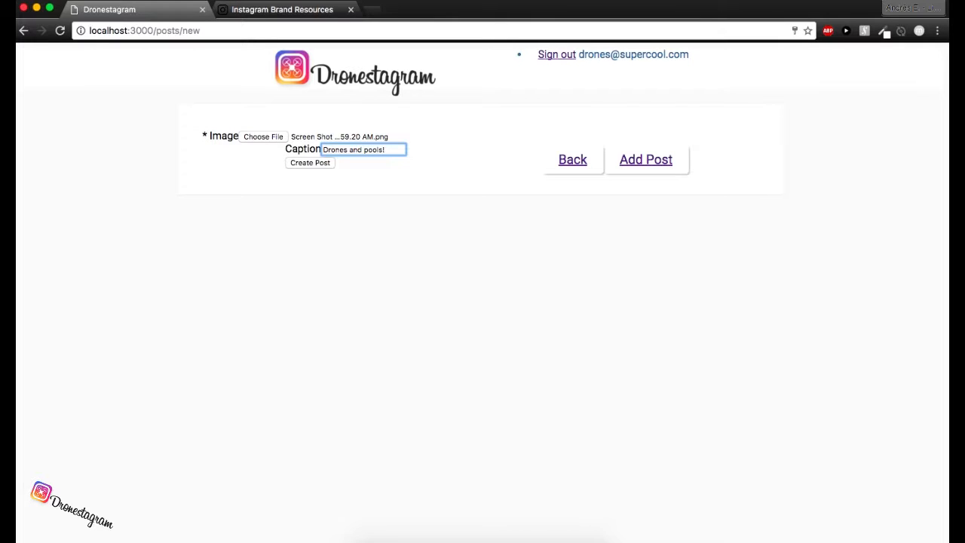
pyautogui.moveTo(343, 217)
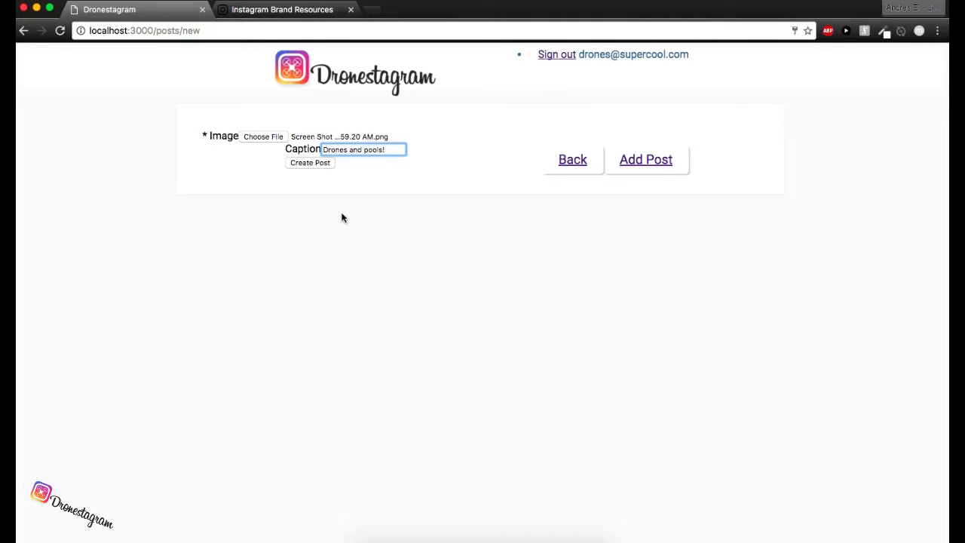
pyautogui.moveTo(313, 169)
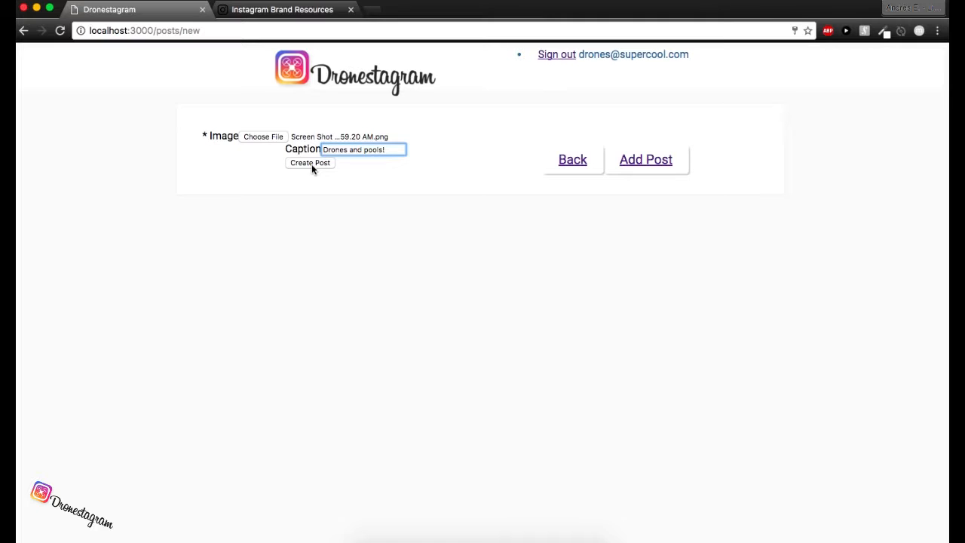
pyautogui.click(311, 163)
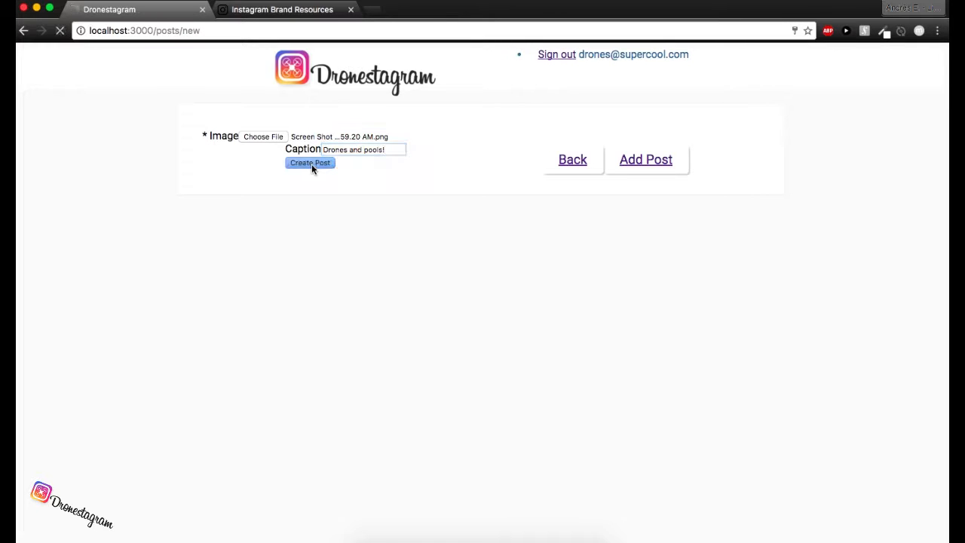
# Review the home feed showing the upload-success message and the new 'Drones and pools!' post.
pyautogui.click(309, 163)
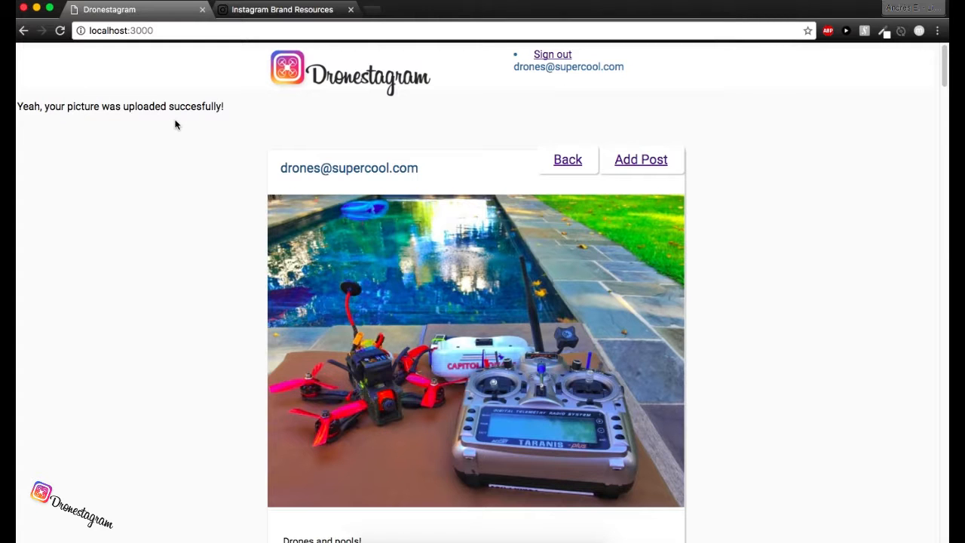
pyautogui.scroll(-3)
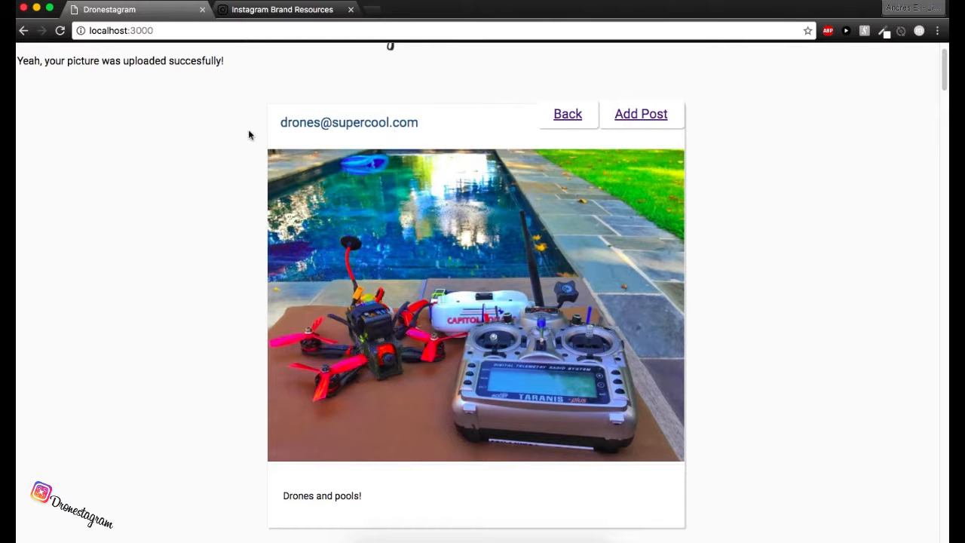
pyautogui.moveTo(293, 531)
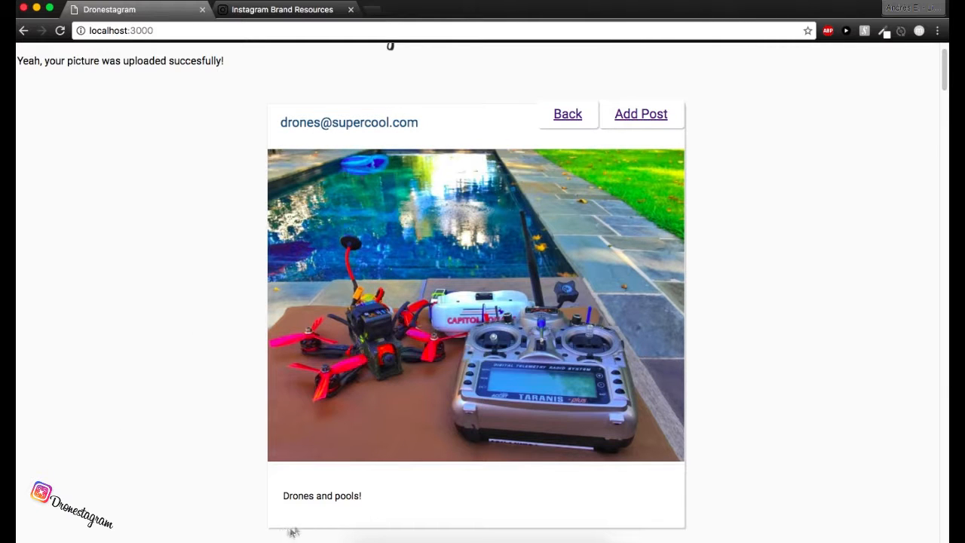
pyautogui.scroll(-3)
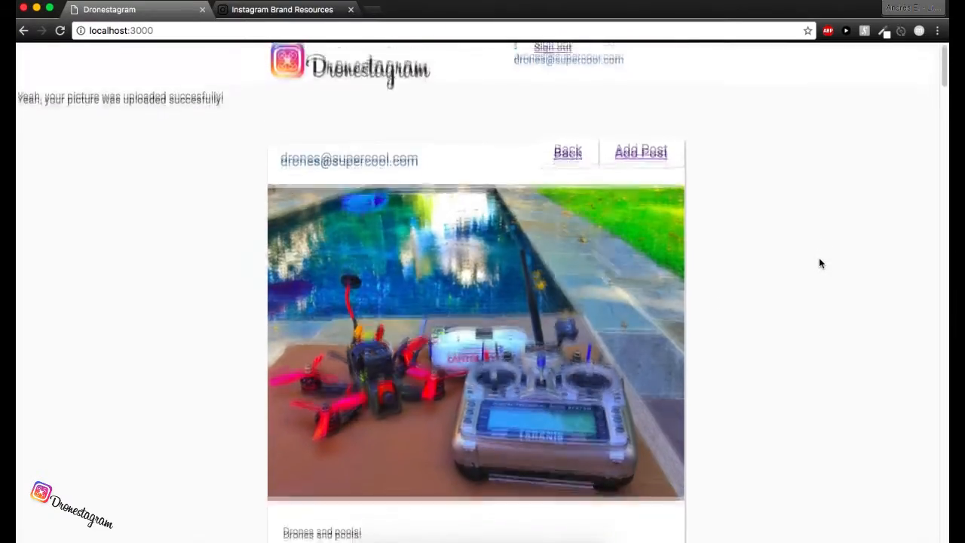
pyautogui.scroll(-3)
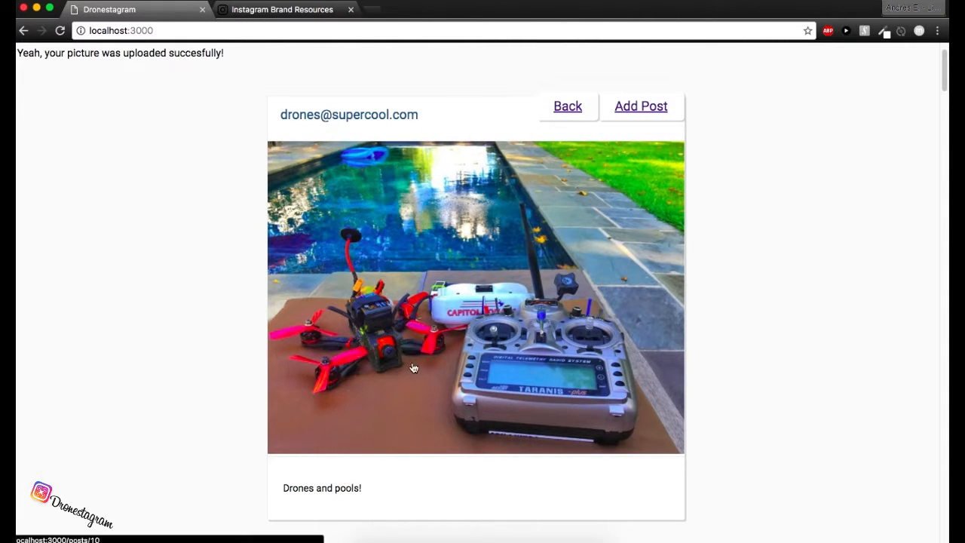
pyautogui.moveTo(778, 363)
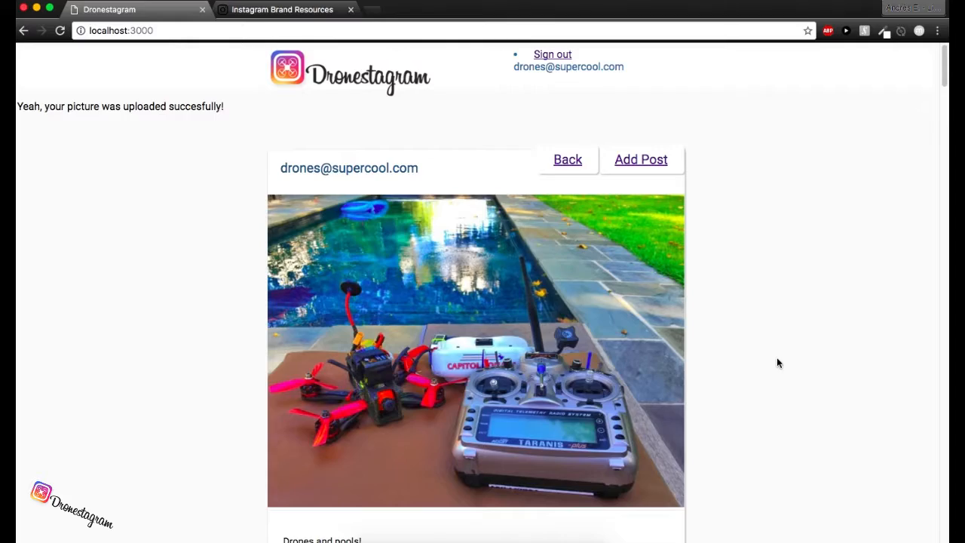
pyautogui.scroll(-3)
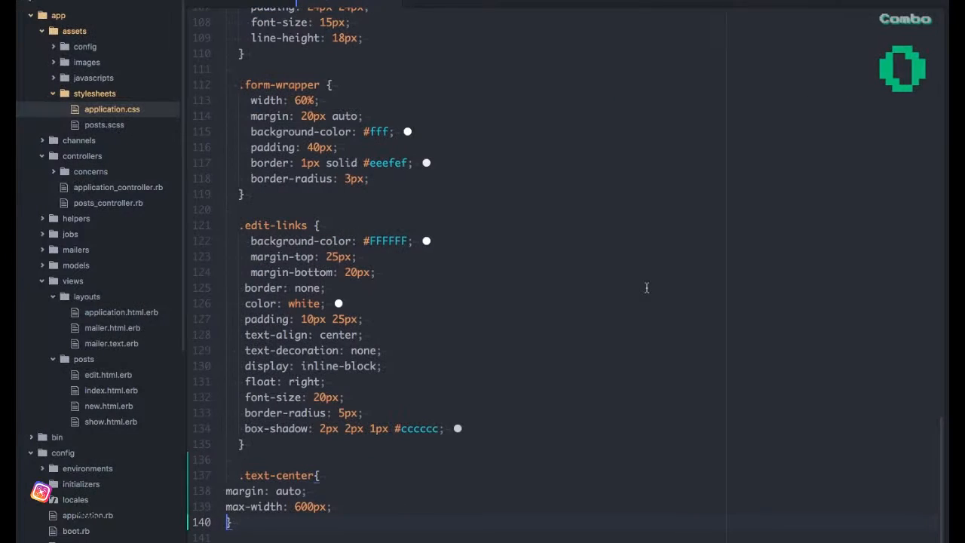
# View app/controllers/posts_controller.rb in Atom, its index action ordering posts by created_at DESC.
pyautogui.click(109, 203)
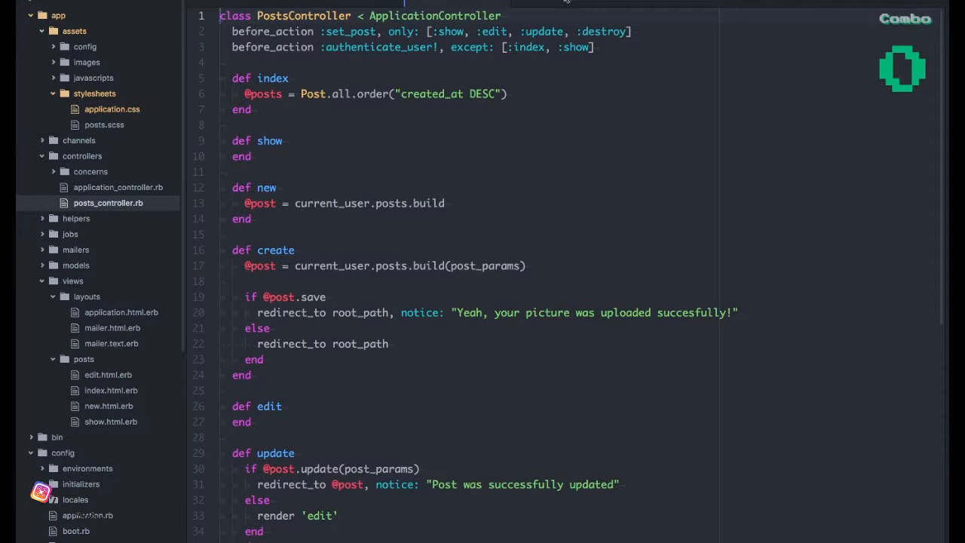
pyautogui.click(283, 94)
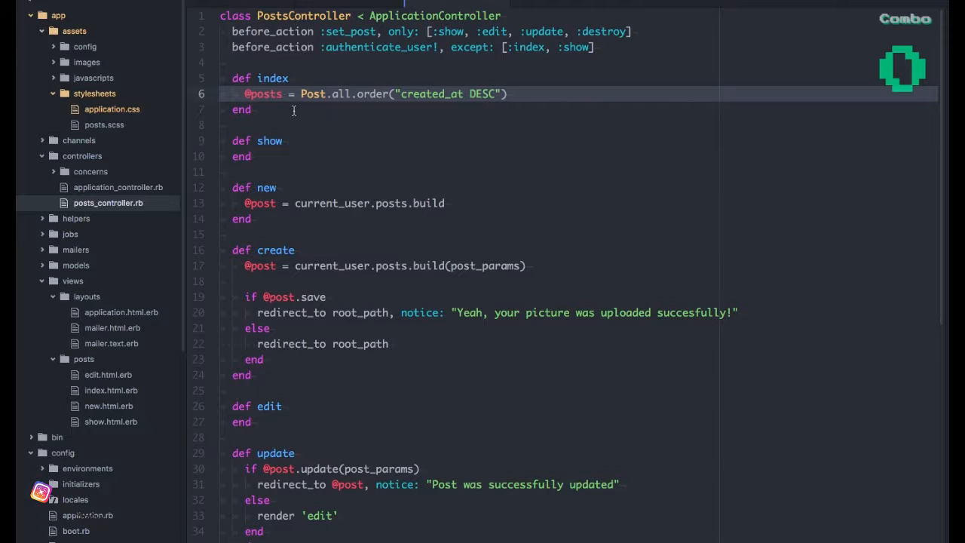
pyautogui.moveTo(529, 134)
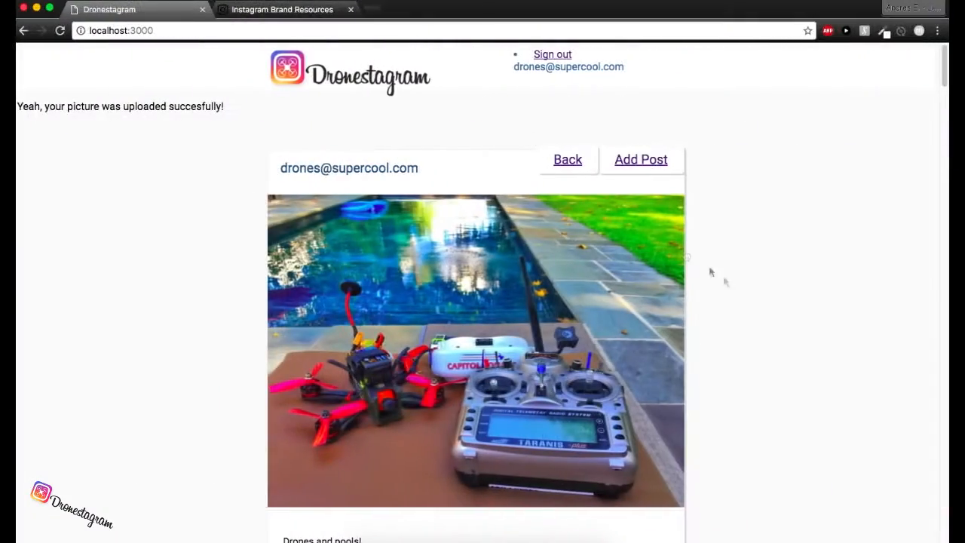
# Scroll the feed down to the newest 'Drones and pools!' poolside post.
pyautogui.scroll(-3)
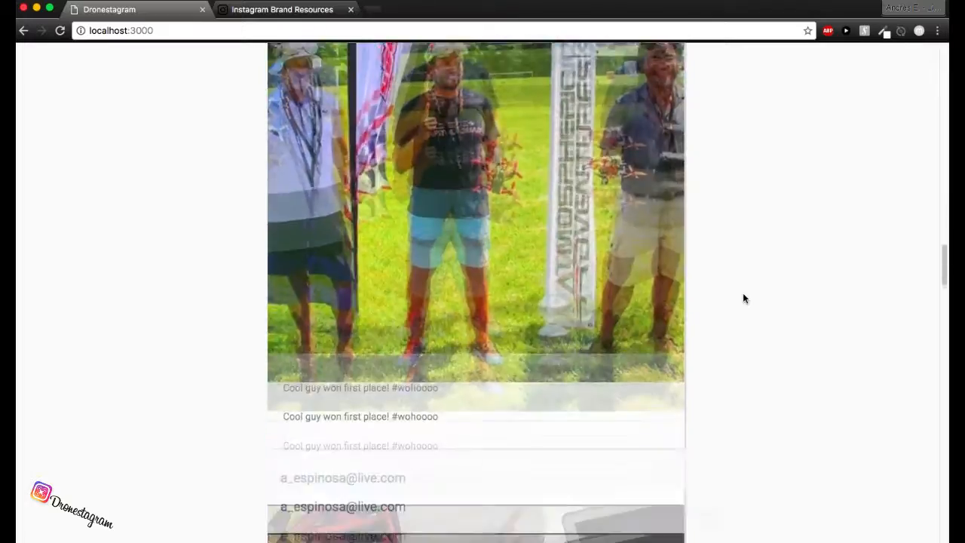
pyautogui.scroll(-3)
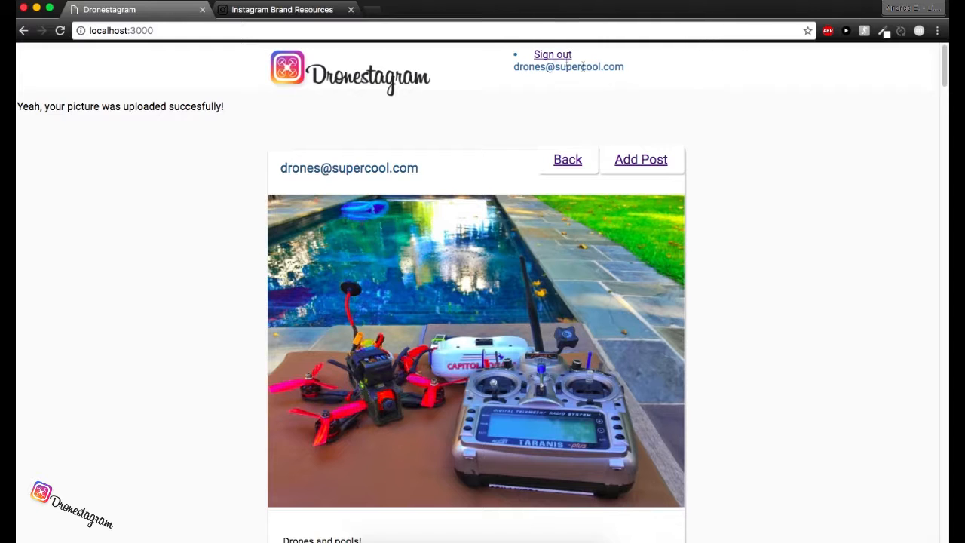
pyautogui.moveTo(474, 47)
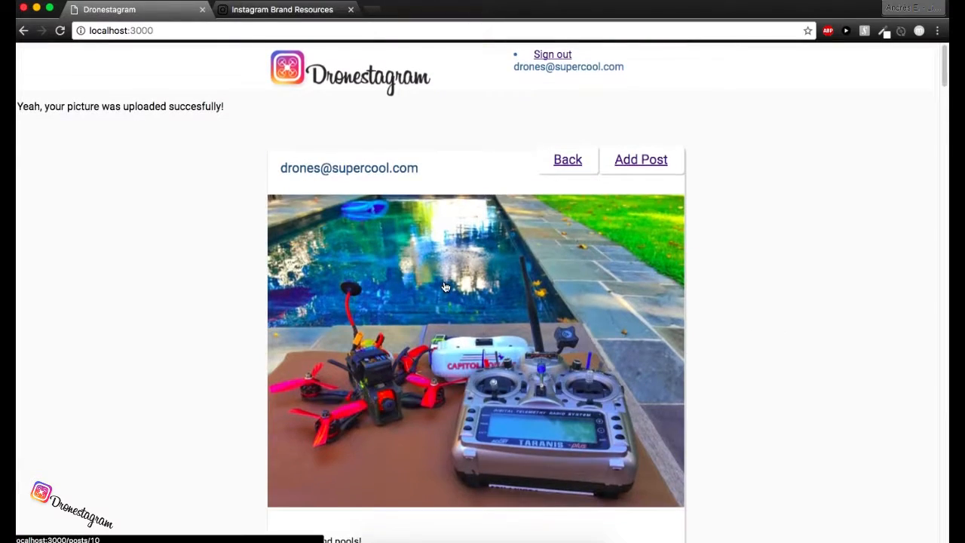
pyautogui.scroll(-3)
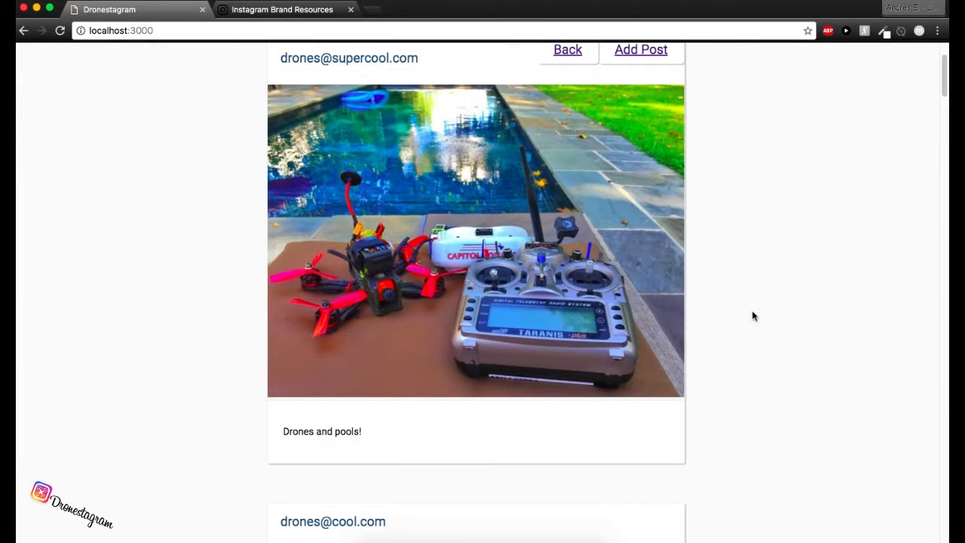
pyautogui.moveTo(552, 243)
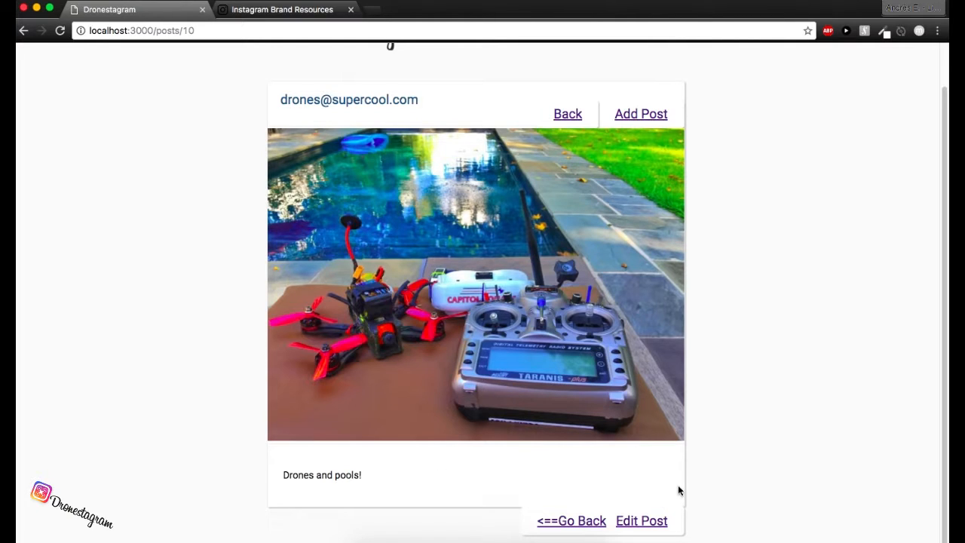
pyautogui.moveTo(545, 509)
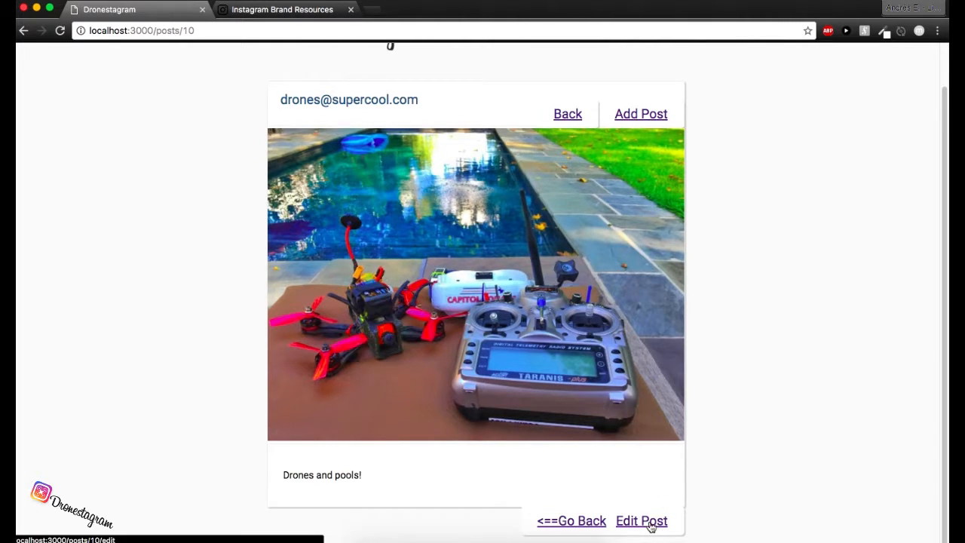
# Edit the poolside post and replace its image with the new bench screenshot.
pyautogui.click(641, 520)
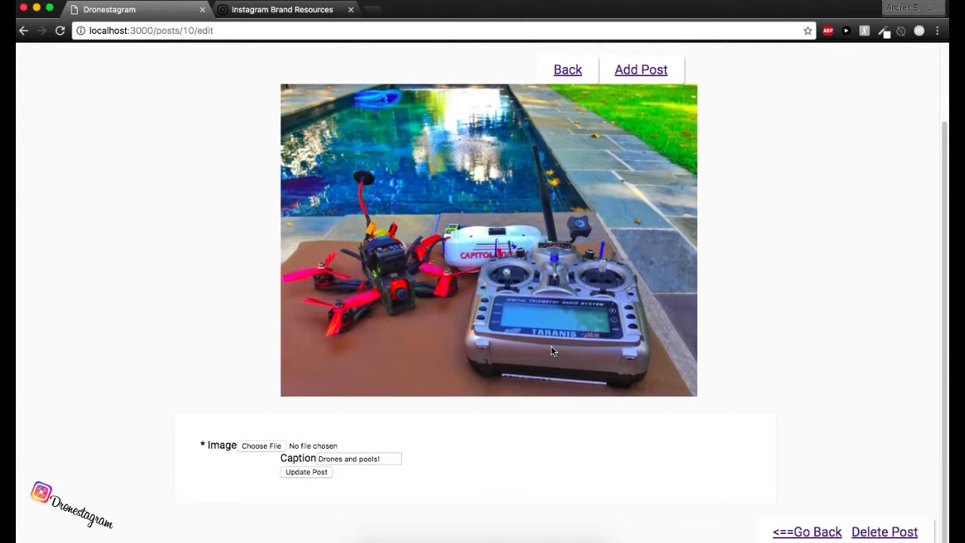
pyautogui.moveTo(456, 464)
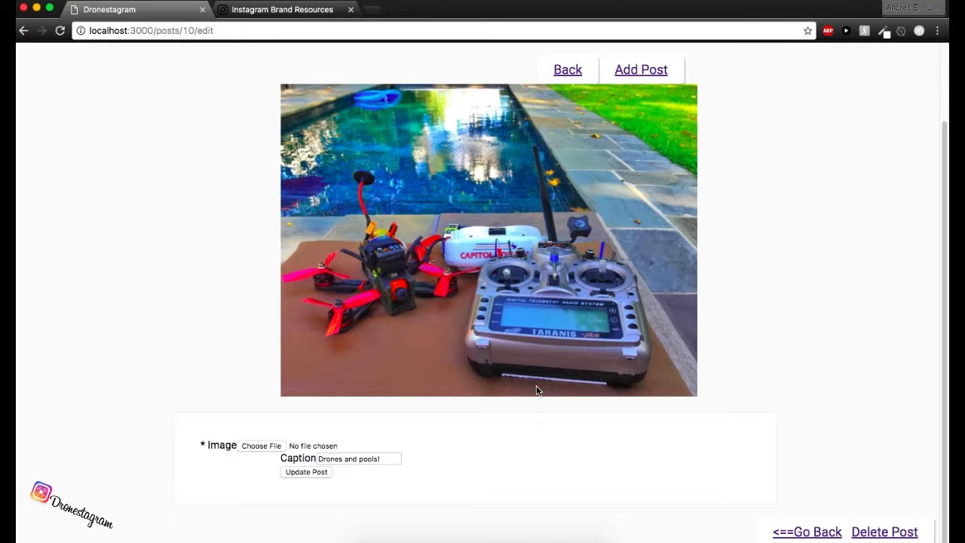
pyautogui.moveTo(380, 400)
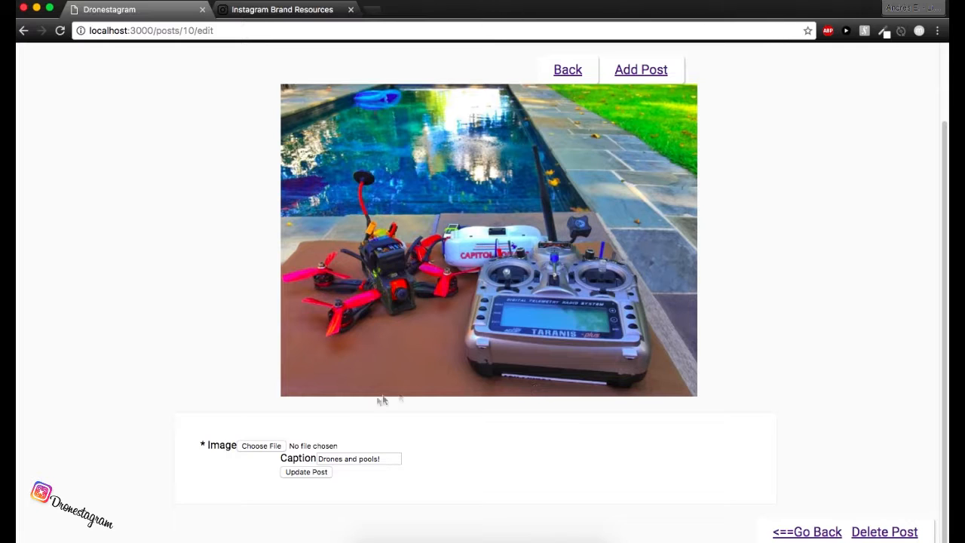
pyautogui.click(261, 446)
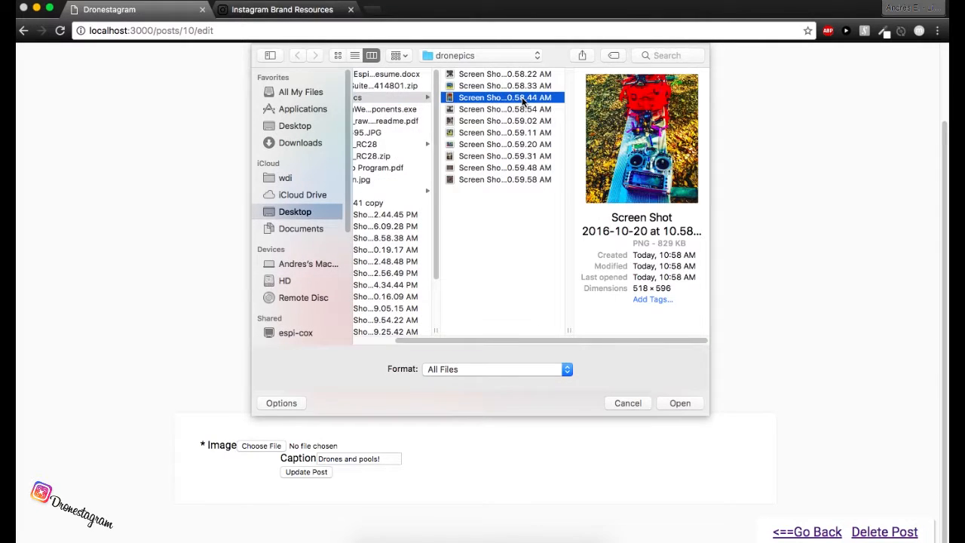
pyautogui.moveTo(666, 416)
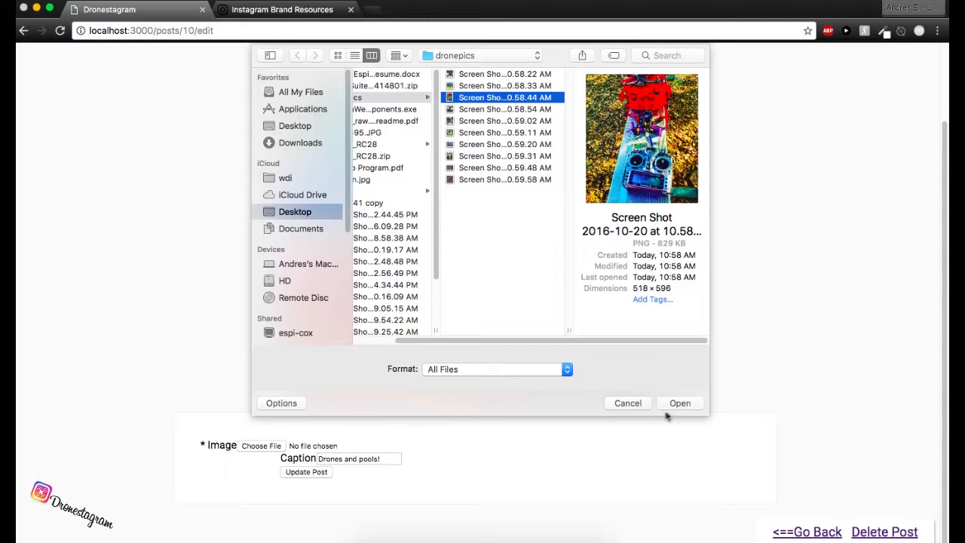
pyautogui.click(679, 403)
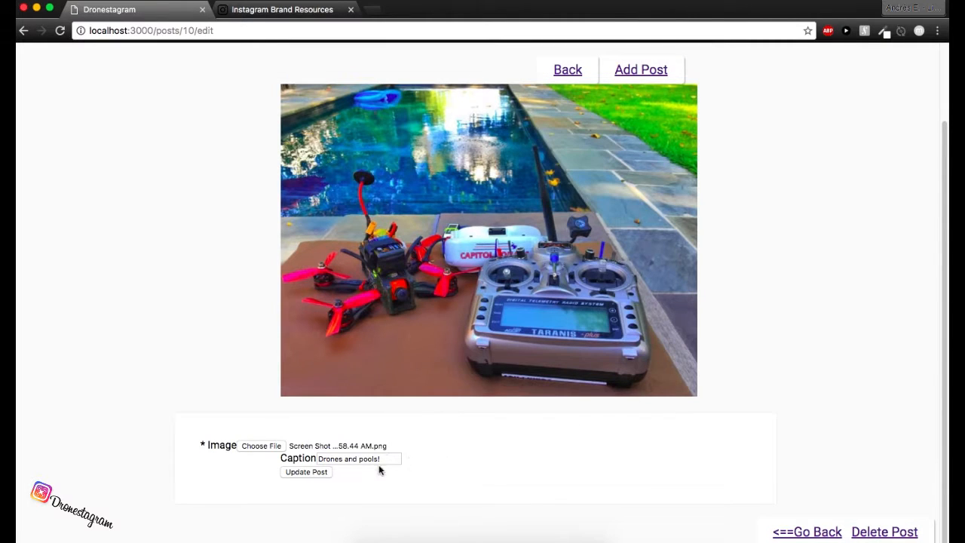
# Change the caption to 'Drones and benches! Cool edit functionality!' and update the post.
pyautogui.click(359, 458)
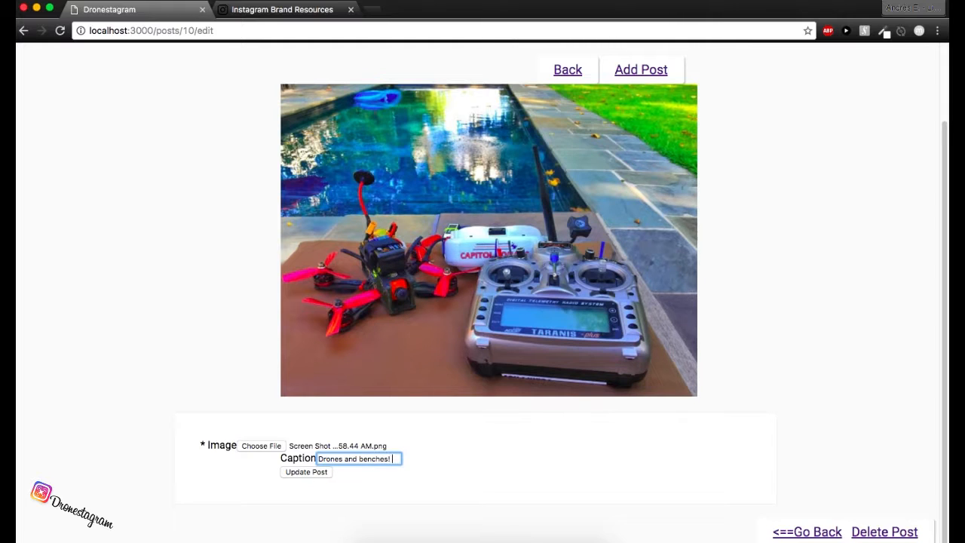
pyautogui.write('Cool edit functionality!')
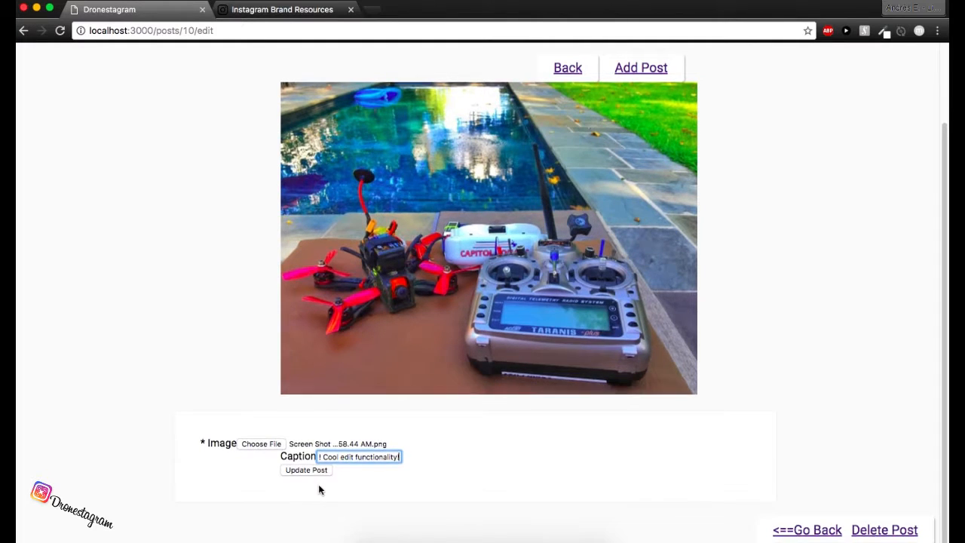
pyautogui.click(305, 471)
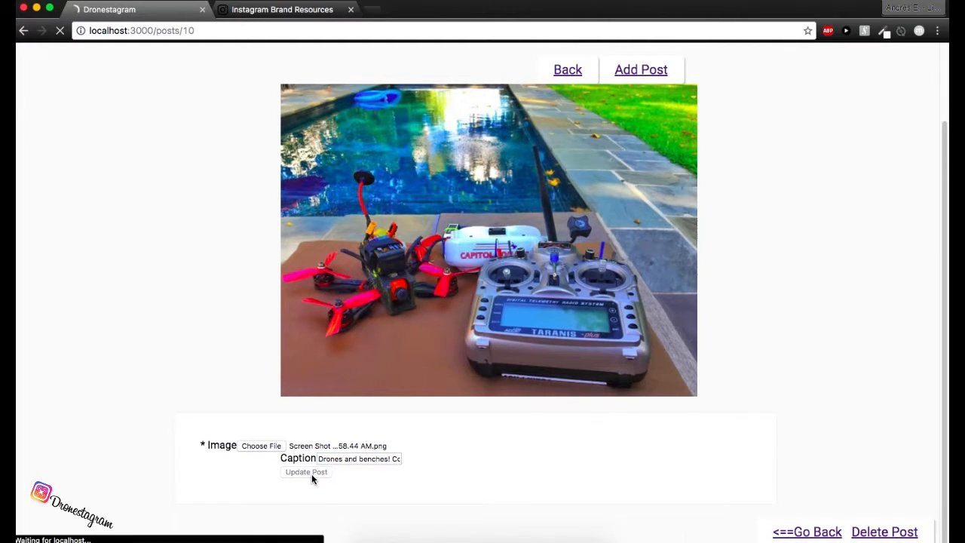
# Review the updated bench photo post and its new caption, then go back to the feed.
pyautogui.click(305, 470)
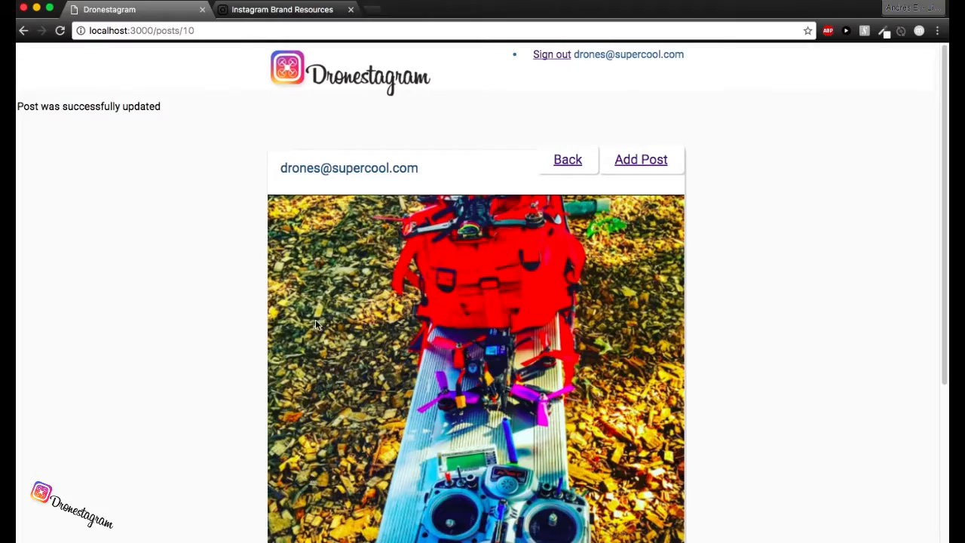
pyautogui.scroll(-3)
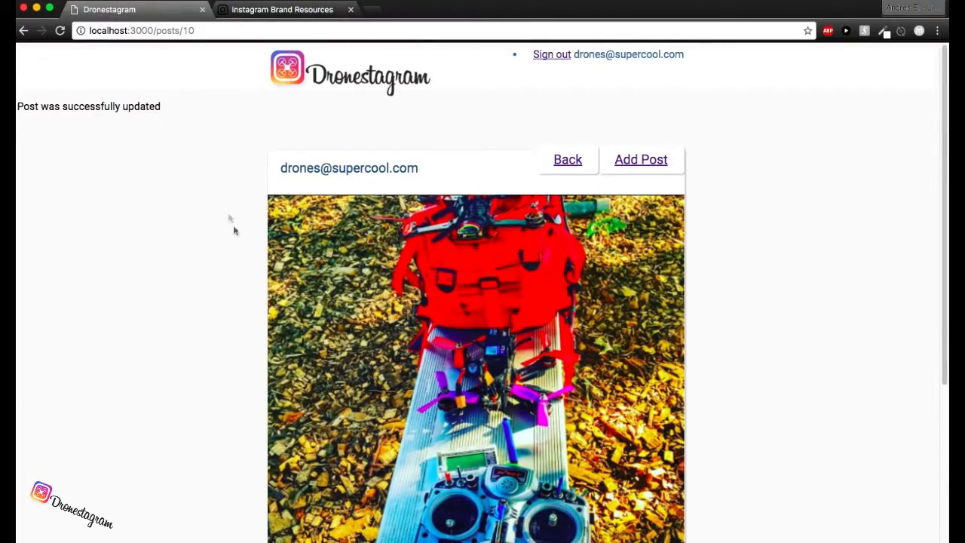
pyautogui.scroll(-3)
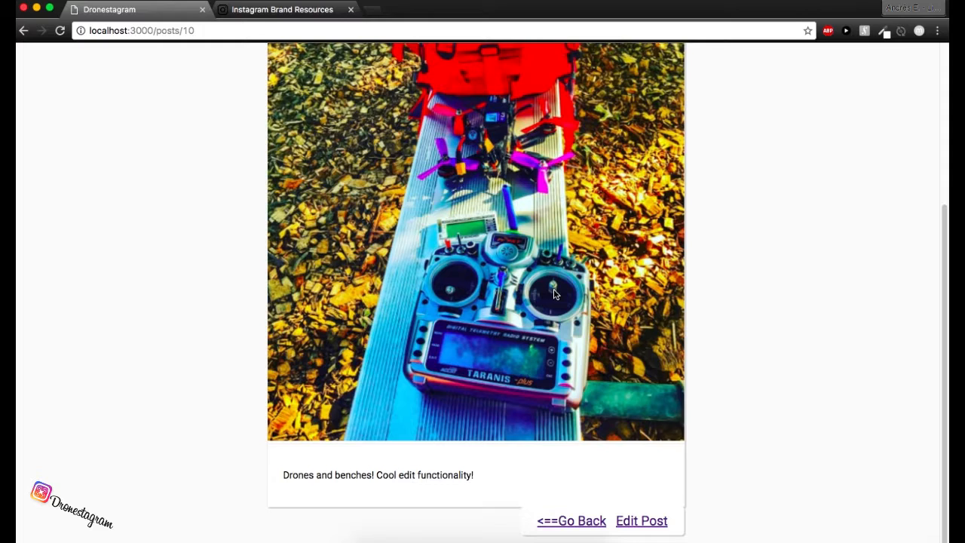
pyautogui.moveTo(540, 460)
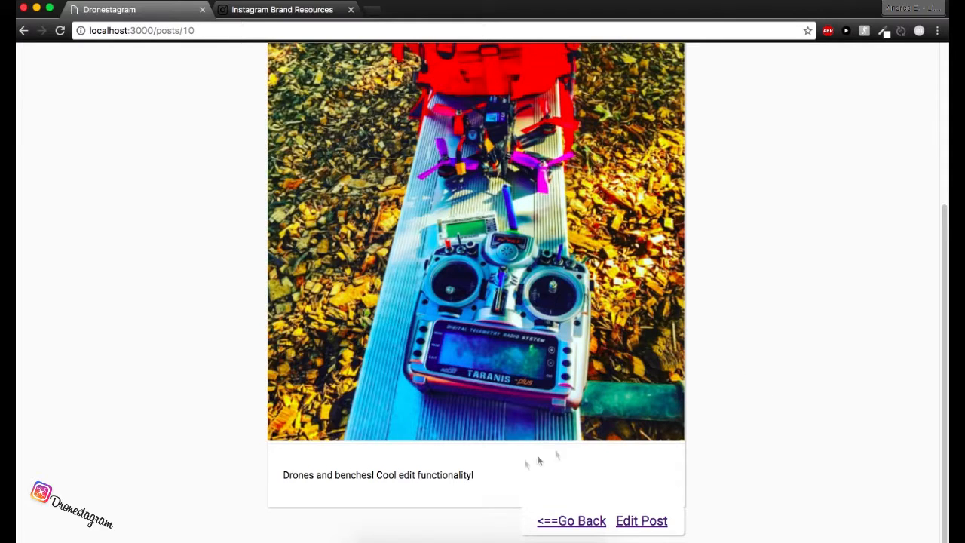
pyautogui.moveTo(525, 500)
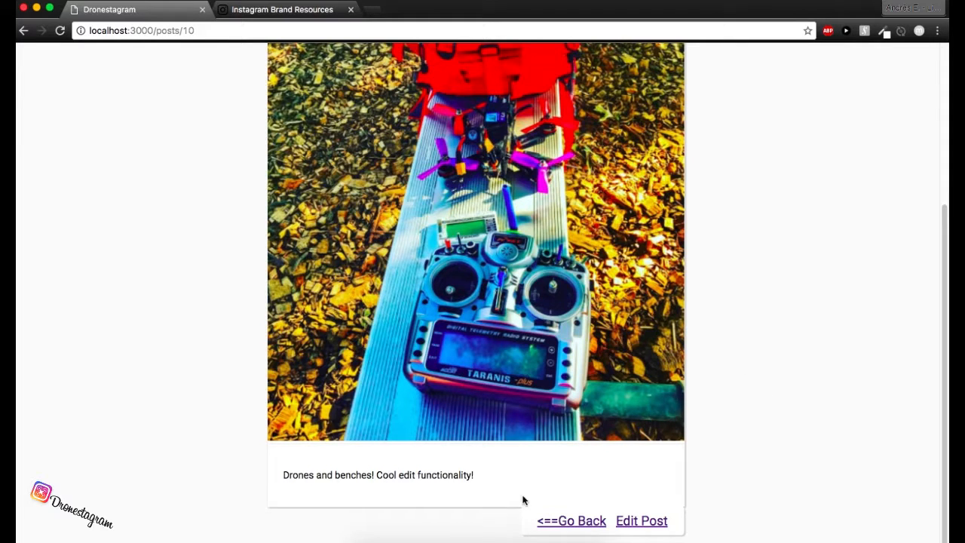
pyautogui.click(571, 521)
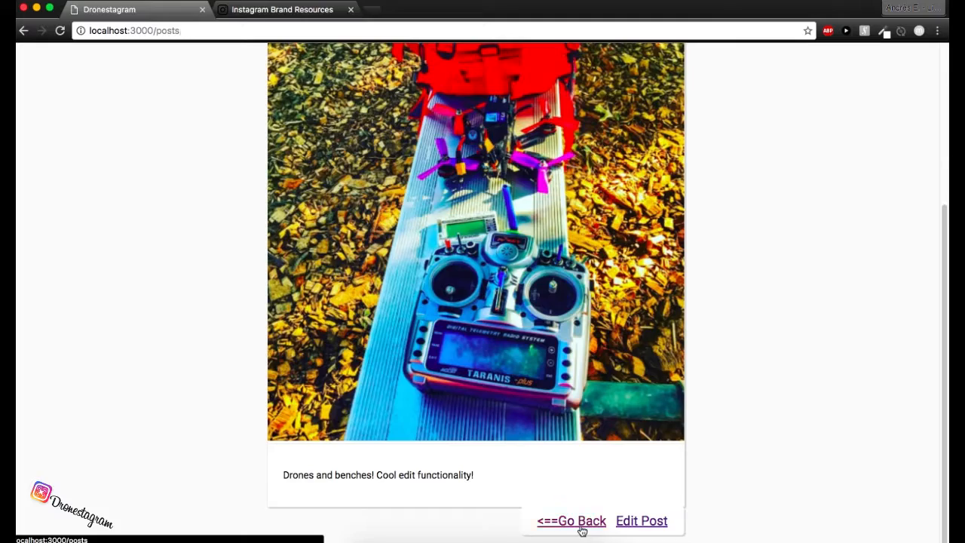
# Scroll the posts feed where the edited drone-and-bench post now appears at the top.
pyautogui.click(571, 521)
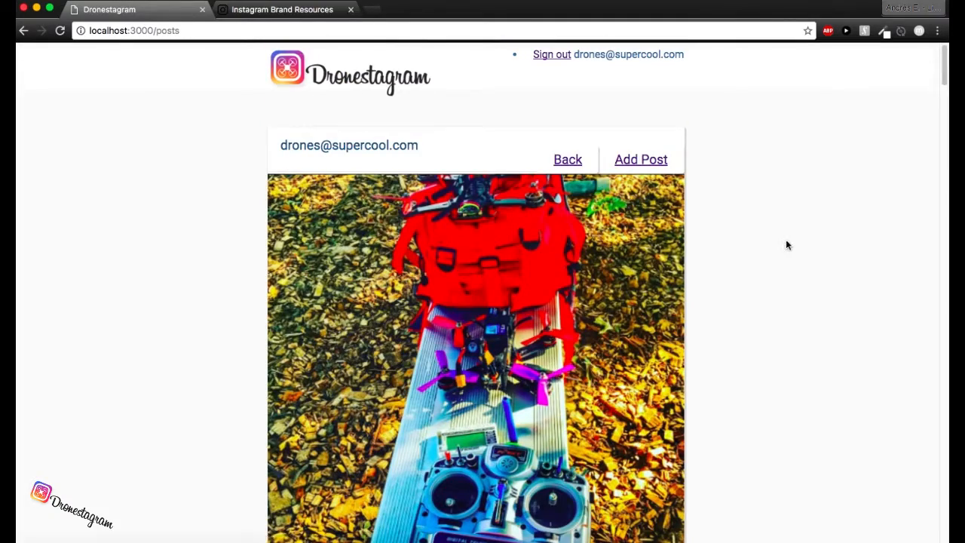
pyautogui.scroll(-3)
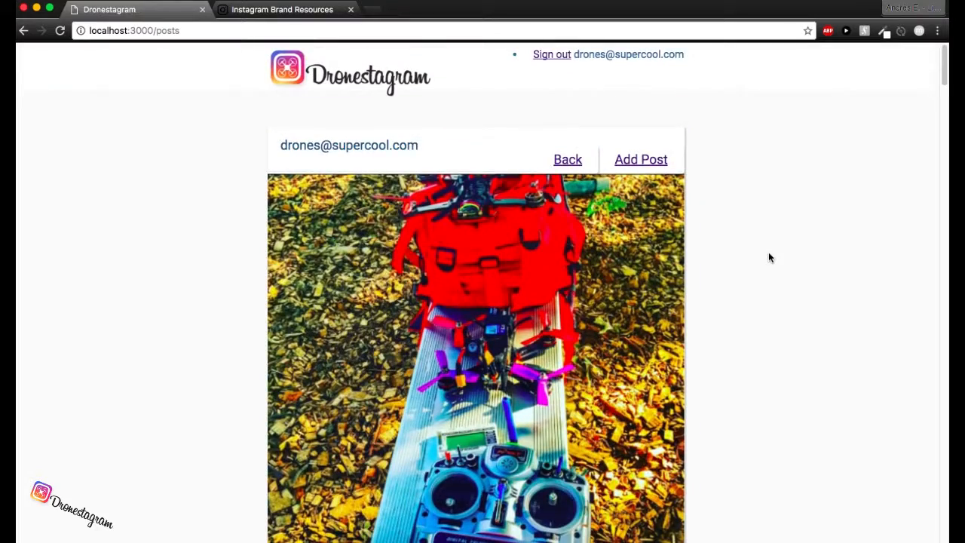
pyautogui.scroll(-3)
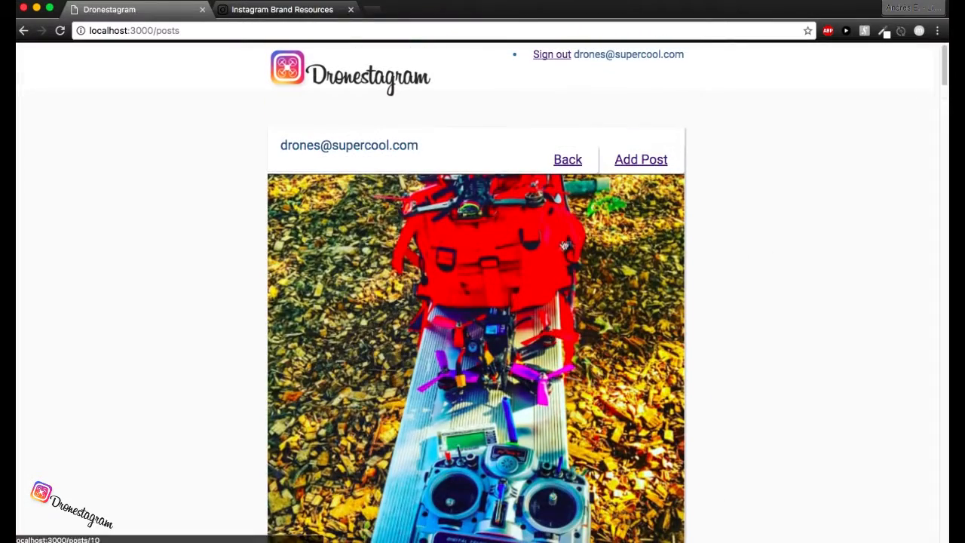
pyautogui.scroll(-3)
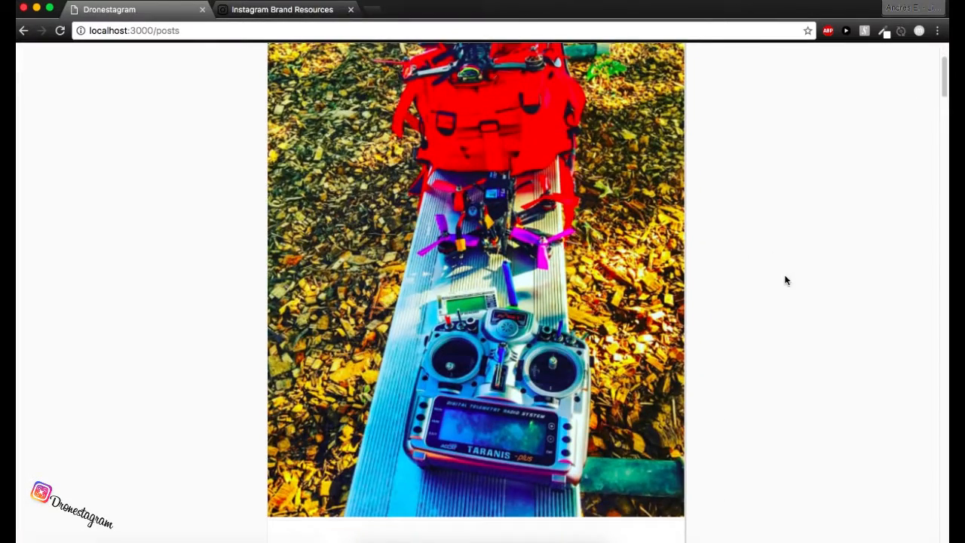
pyautogui.moveTo(449, 250)
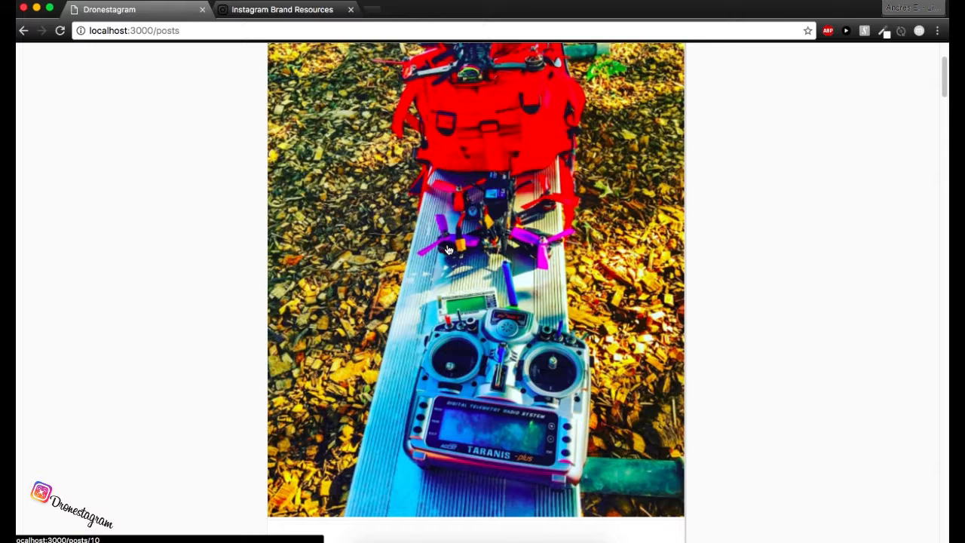
pyautogui.moveTo(423, 289)
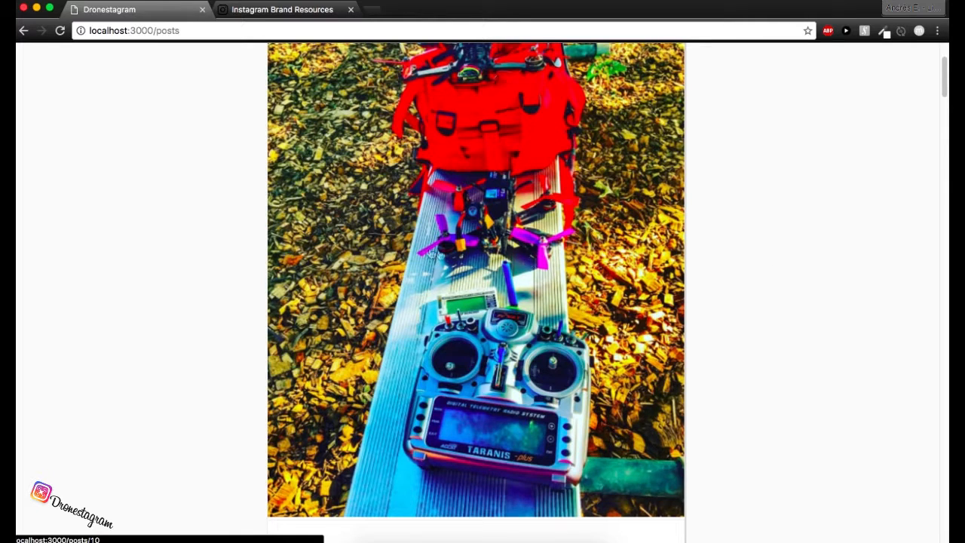
pyautogui.moveTo(586, 299)
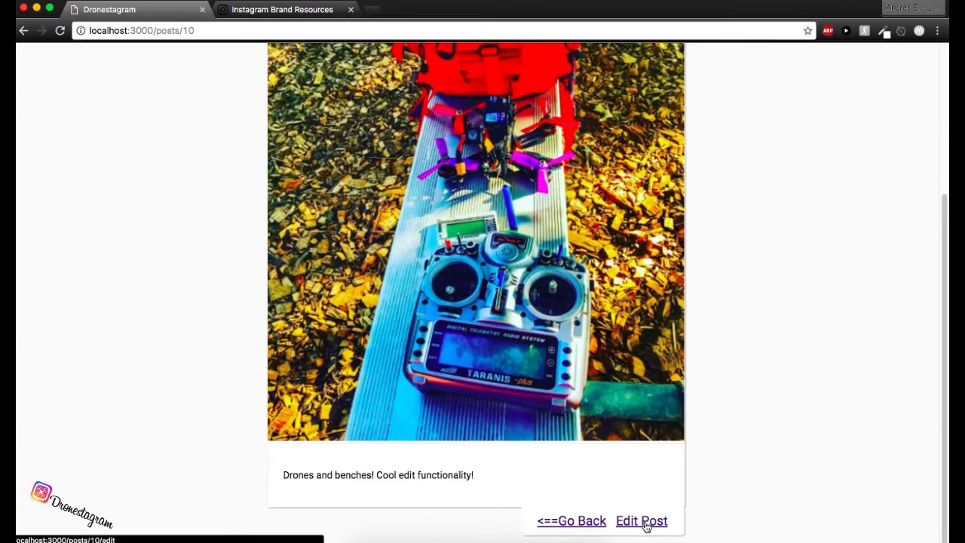
# Delete the drones-and-benches post from its edit page and confirm with OK.
pyautogui.click(639, 520)
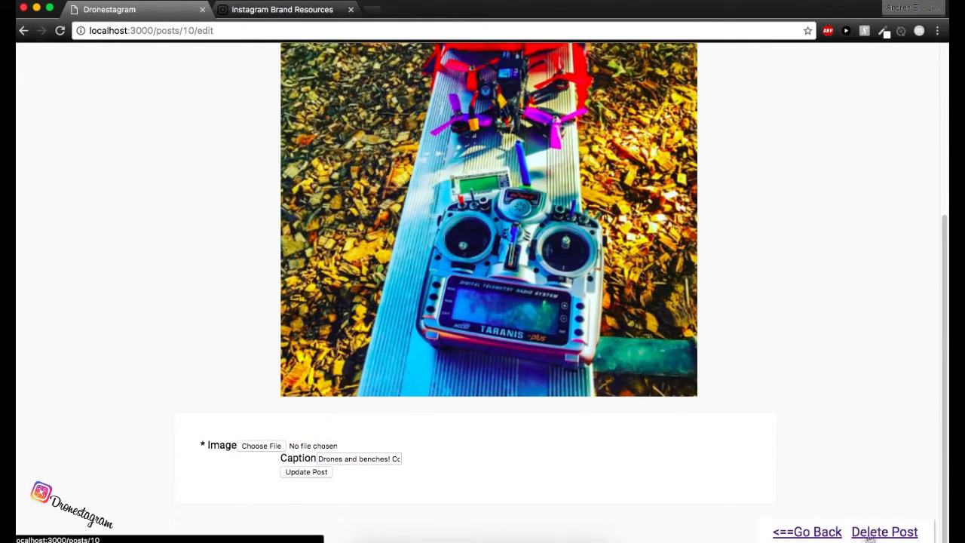
pyautogui.moveTo(836, 500)
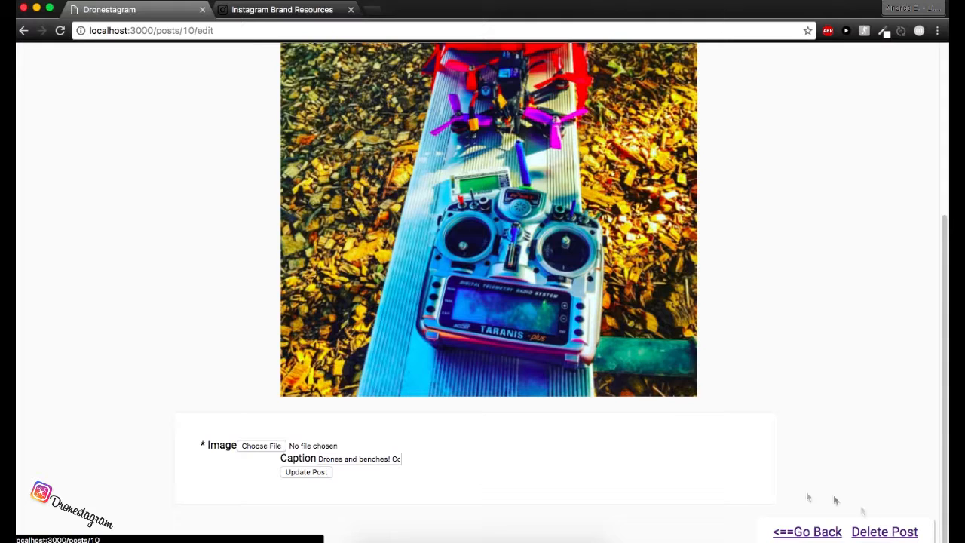
pyautogui.moveTo(884, 531)
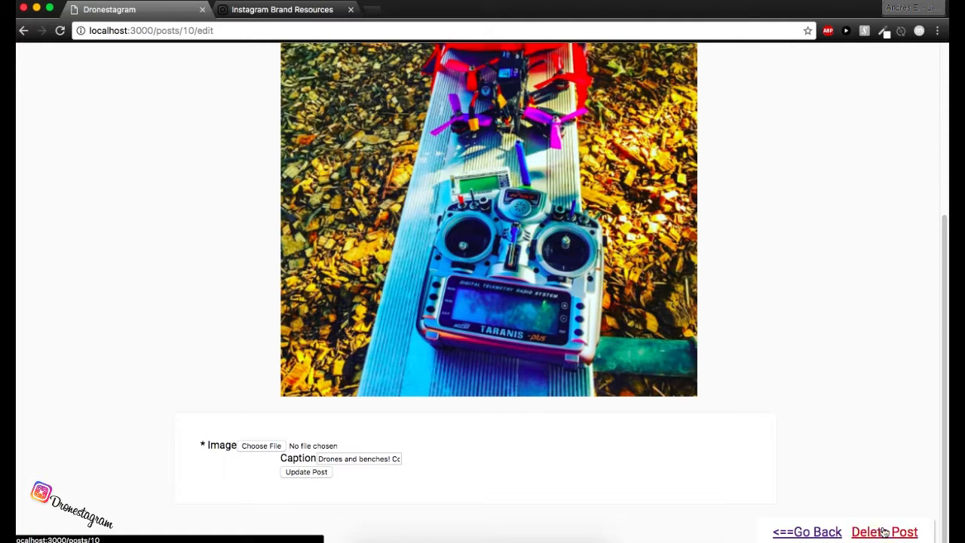
pyautogui.click(884, 531)
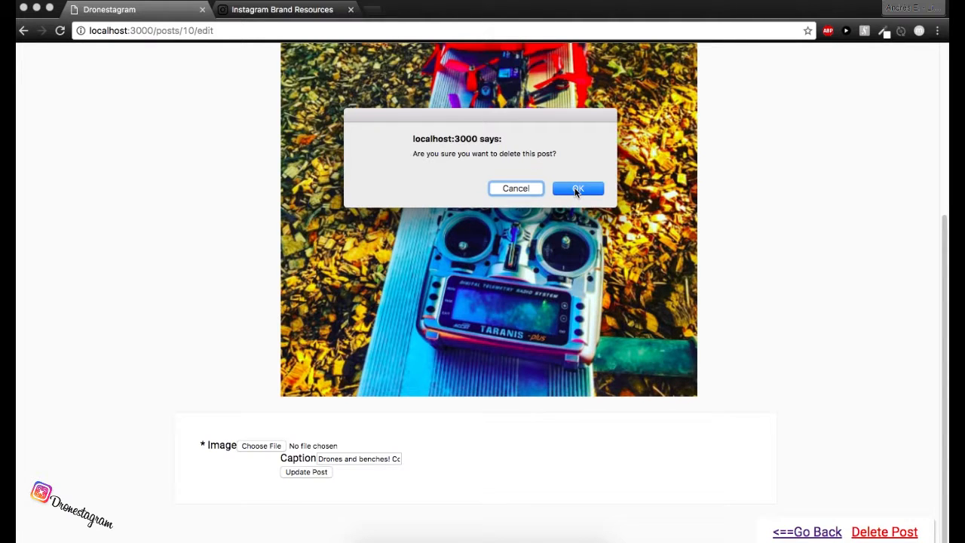
pyautogui.click(578, 189)
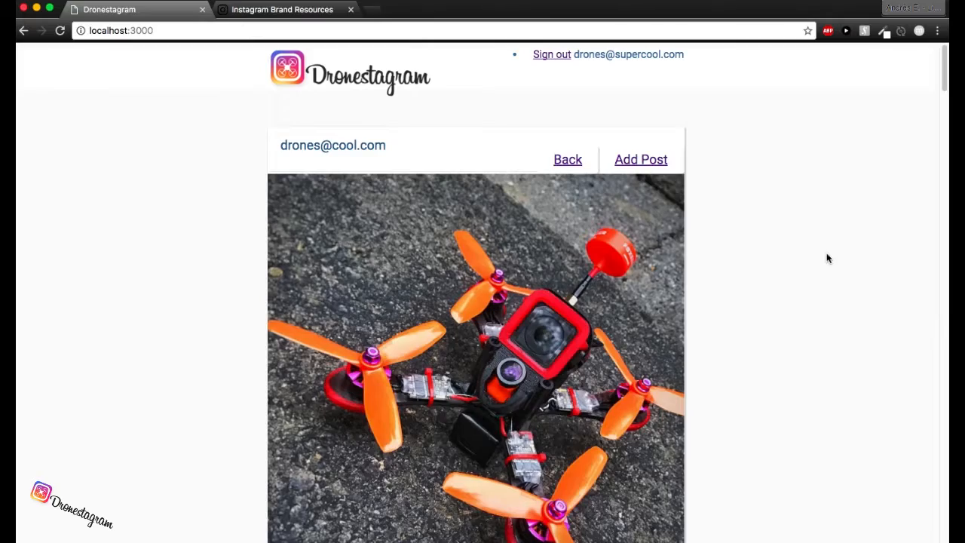
pyautogui.scroll(-3)
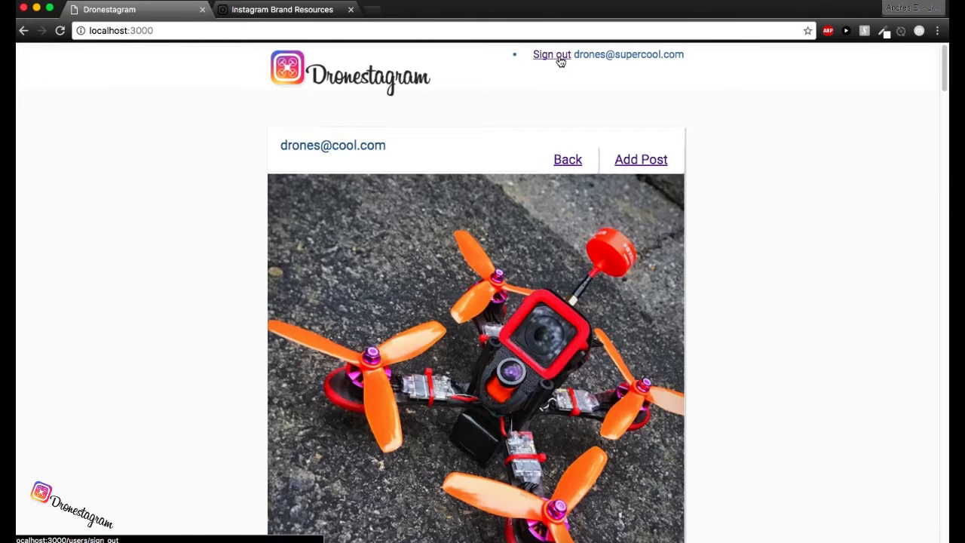
# Sign out of the drones account and scroll the feed to the orange ZoomPod Mitsuko drone post.
pyautogui.click(552, 54)
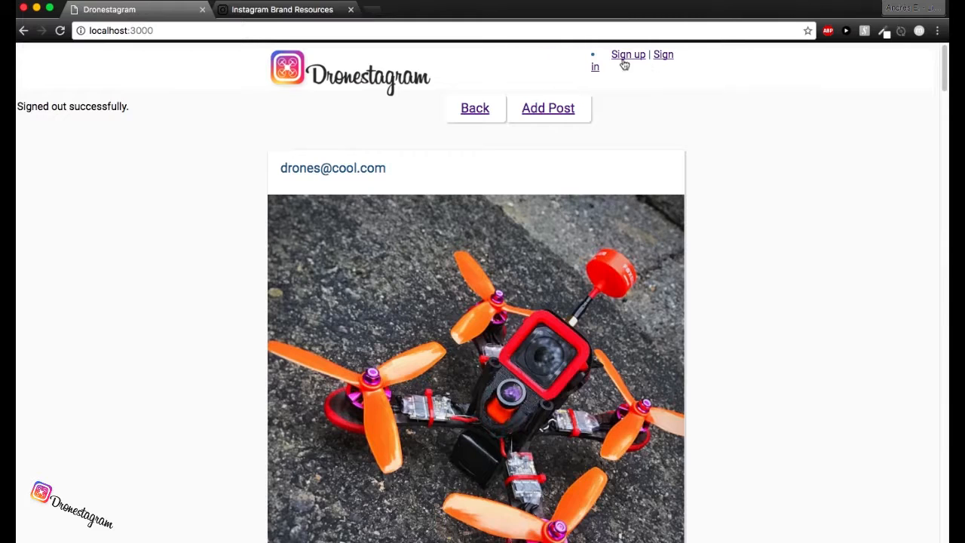
pyautogui.moveTo(646, 90)
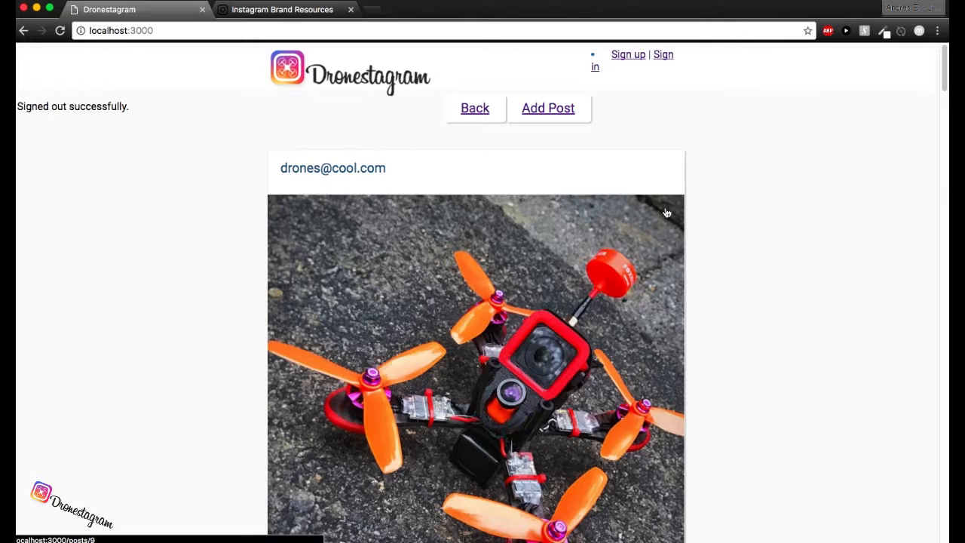
pyautogui.moveTo(769, 262)
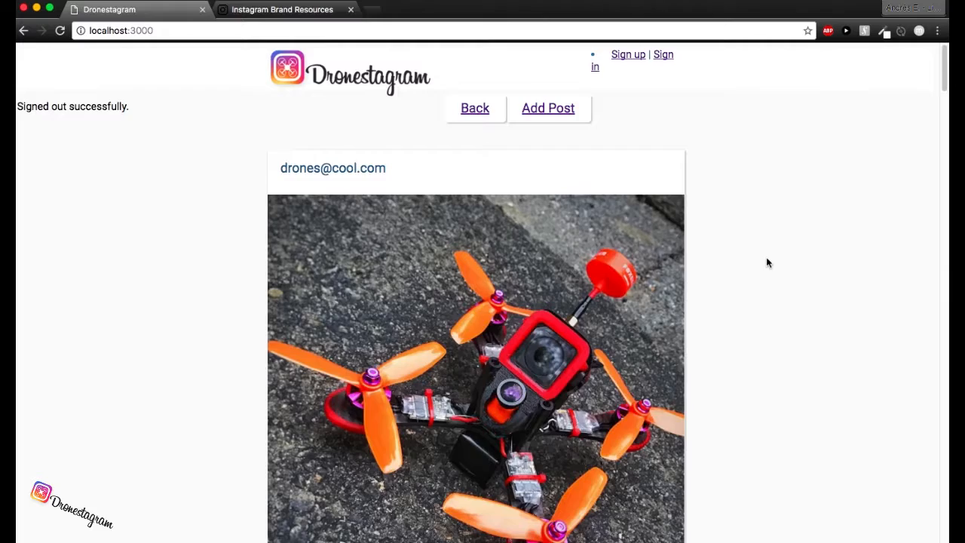
pyautogui.scroll(-3)
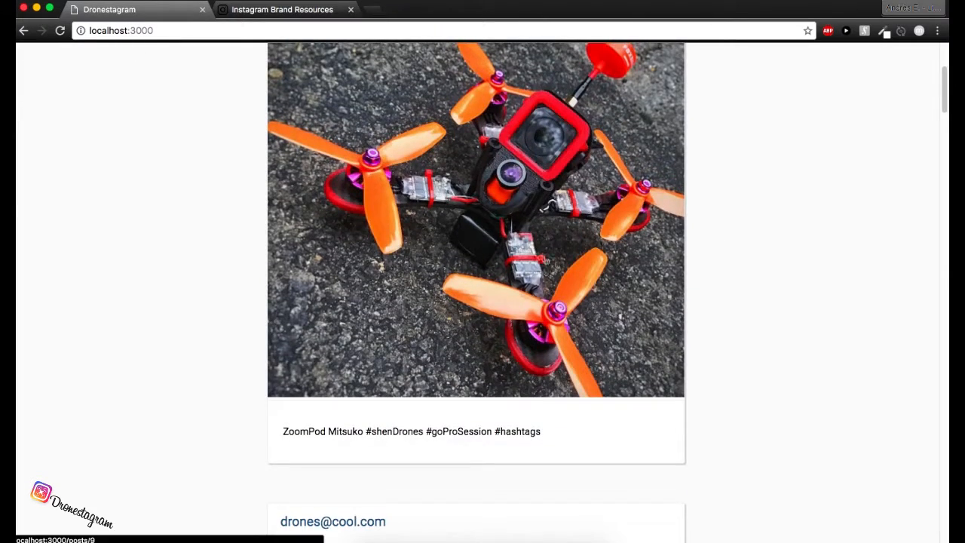
pyautogui.scroll(-3)
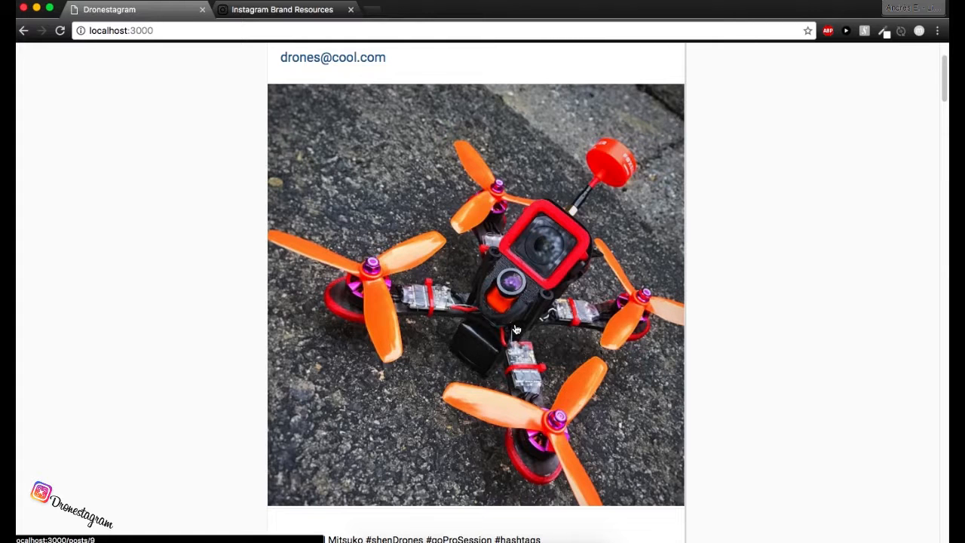
pyautogui.scroll(-3)
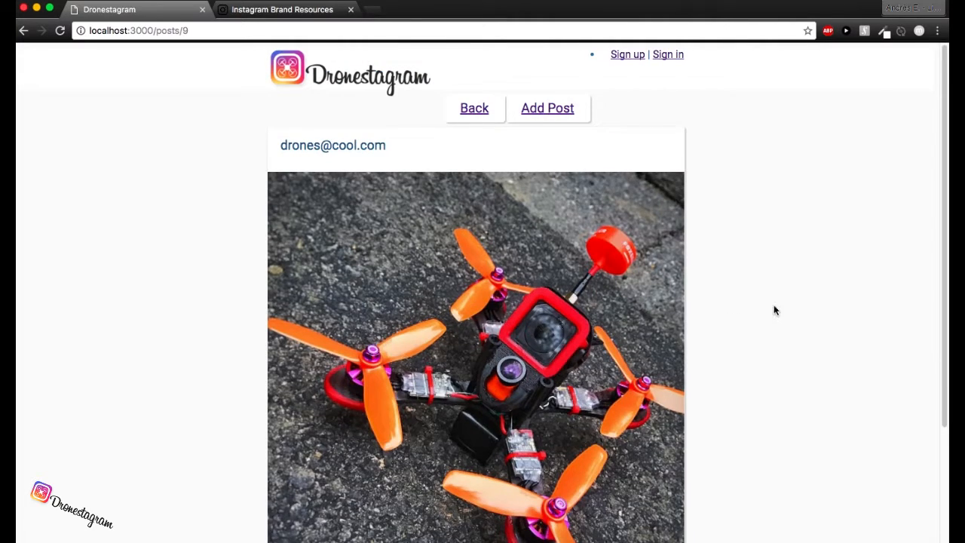
pyautogui.scroll(-3)
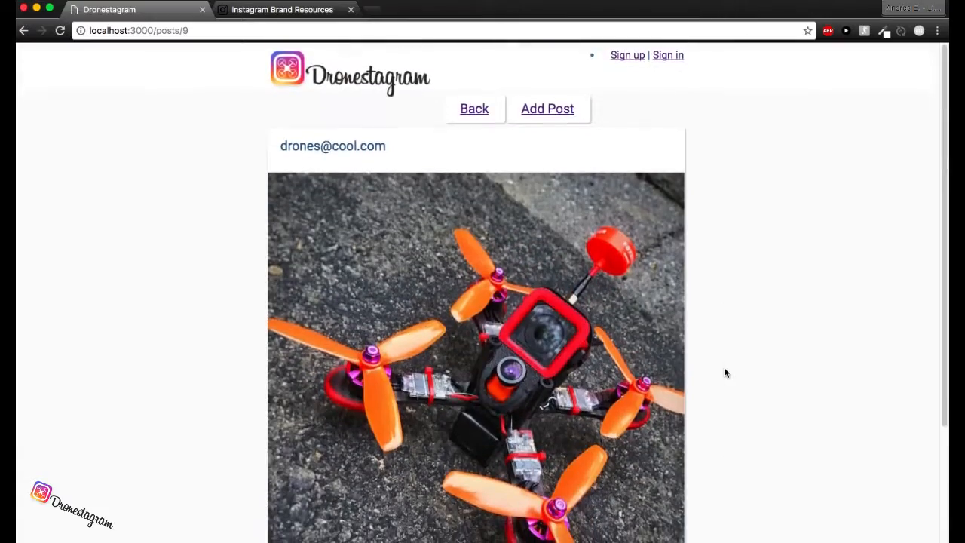
pyautogui.scroll(-3)
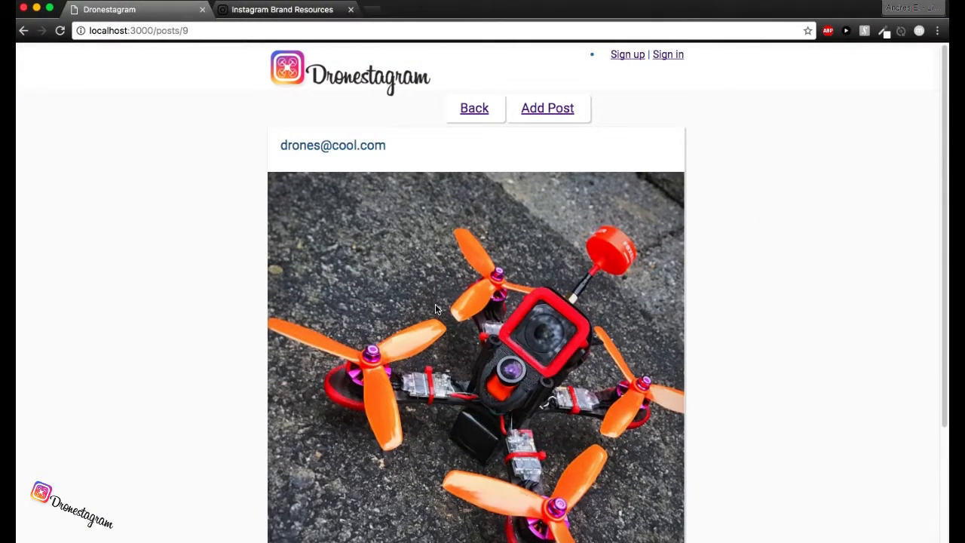
pyautogui.moveTo(310, 243)
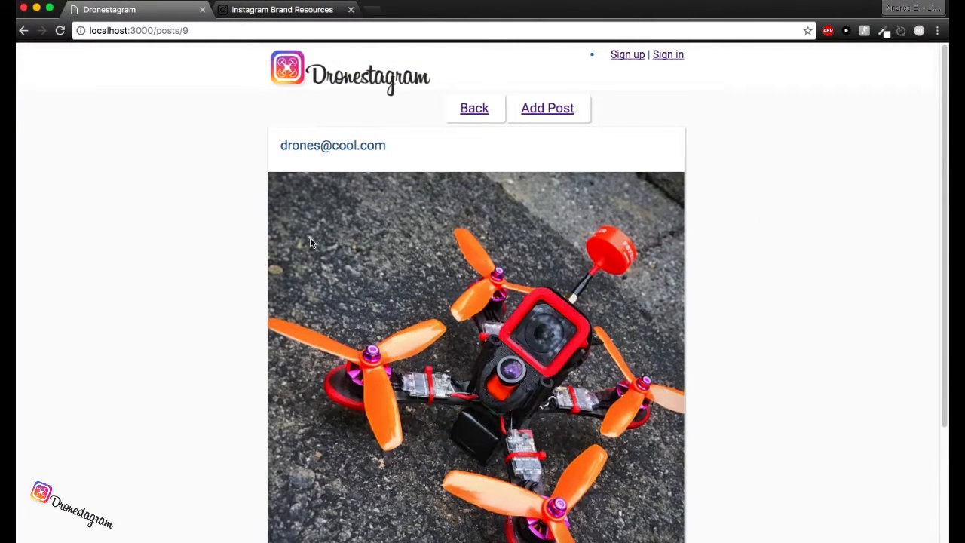
pyautogui.moveTo(592, 83)
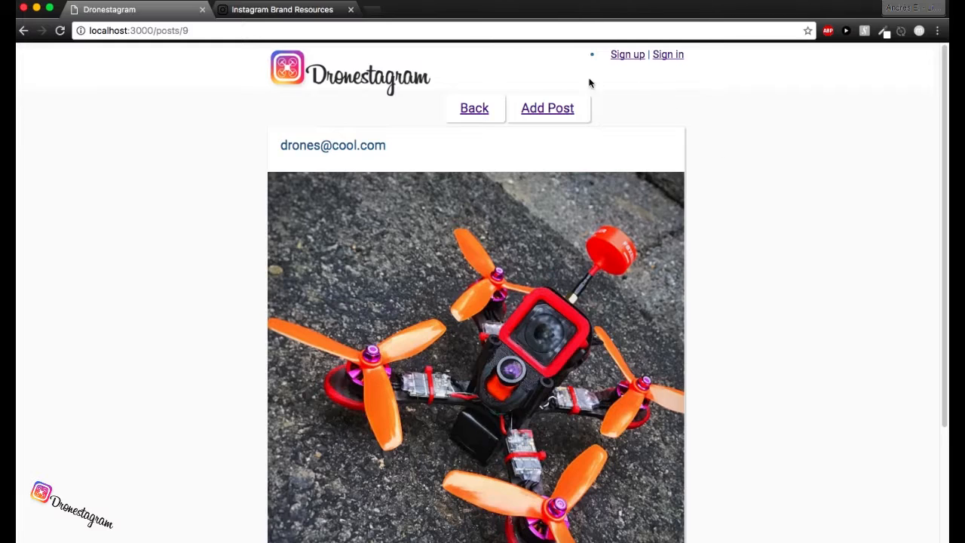
pyautogui.moveTo(750, 142)
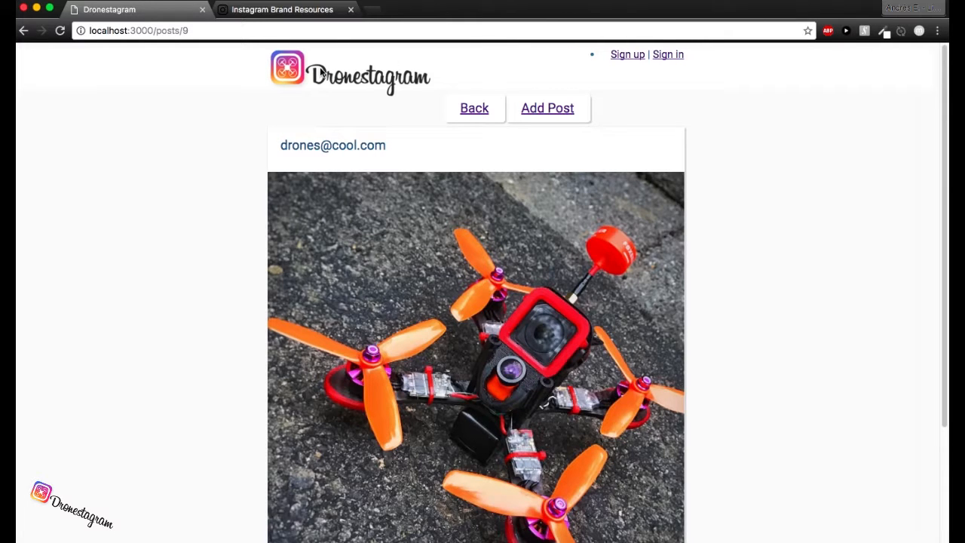
pyautogui.moveTo(754, 289)
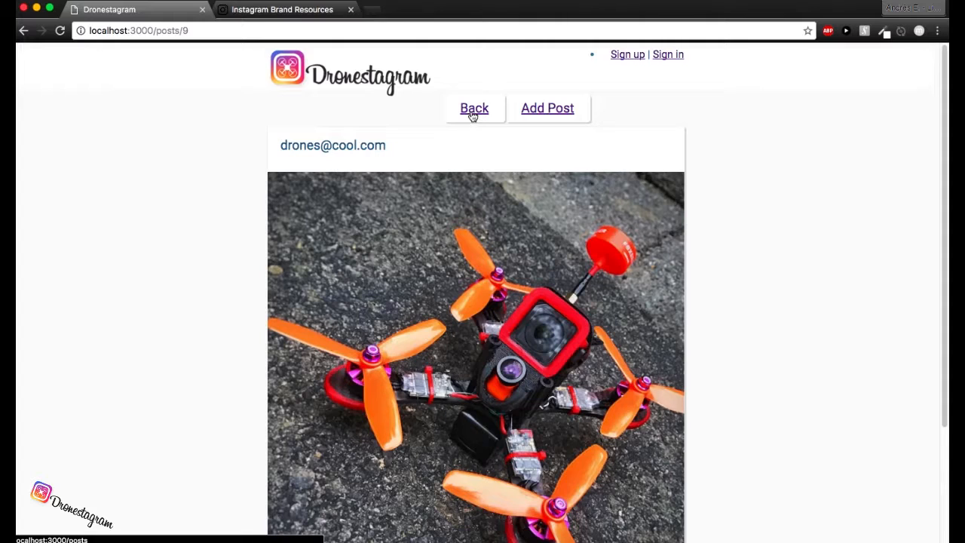
pyautogui.moveTo(815, 203)
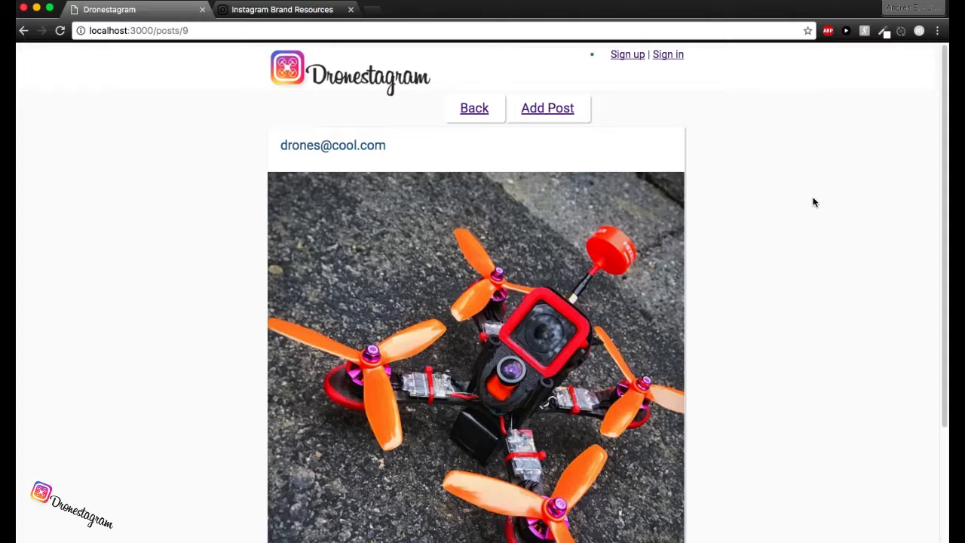
pyautogui.scroll(-3)
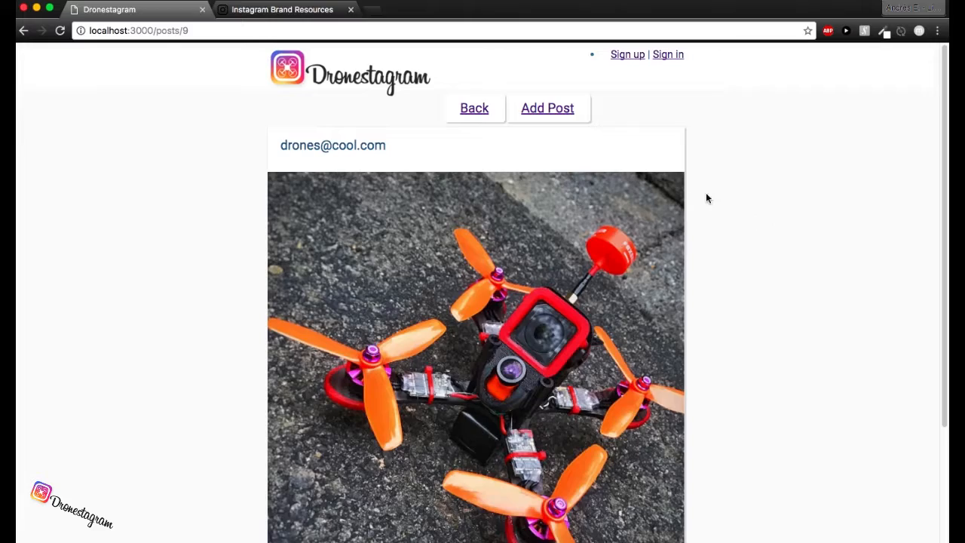
pyautogui.moveTo(505, 102)
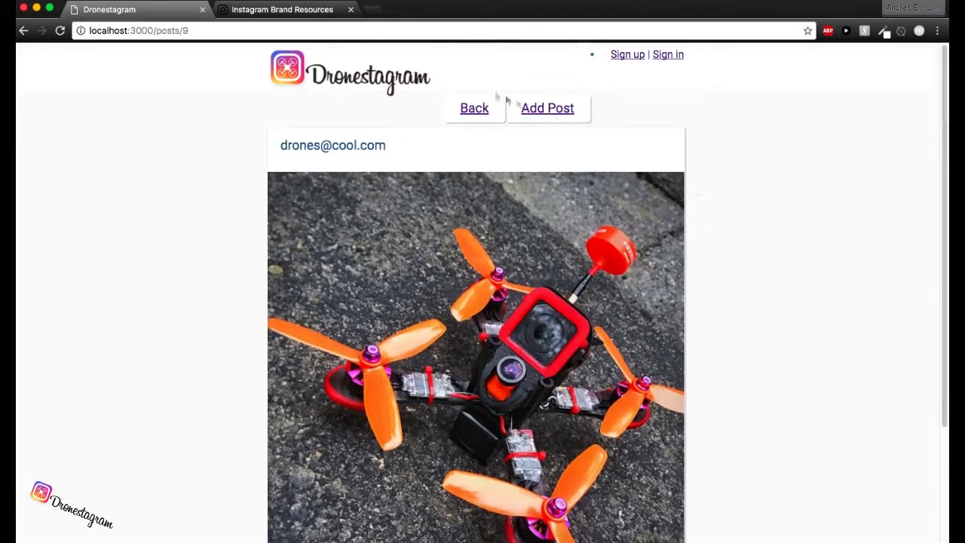
pyautogui.scroll(-3)
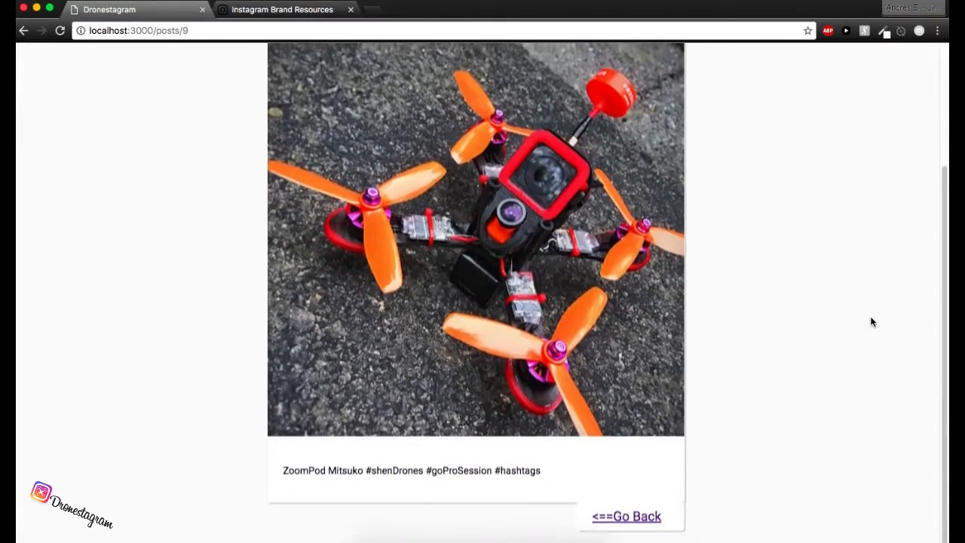